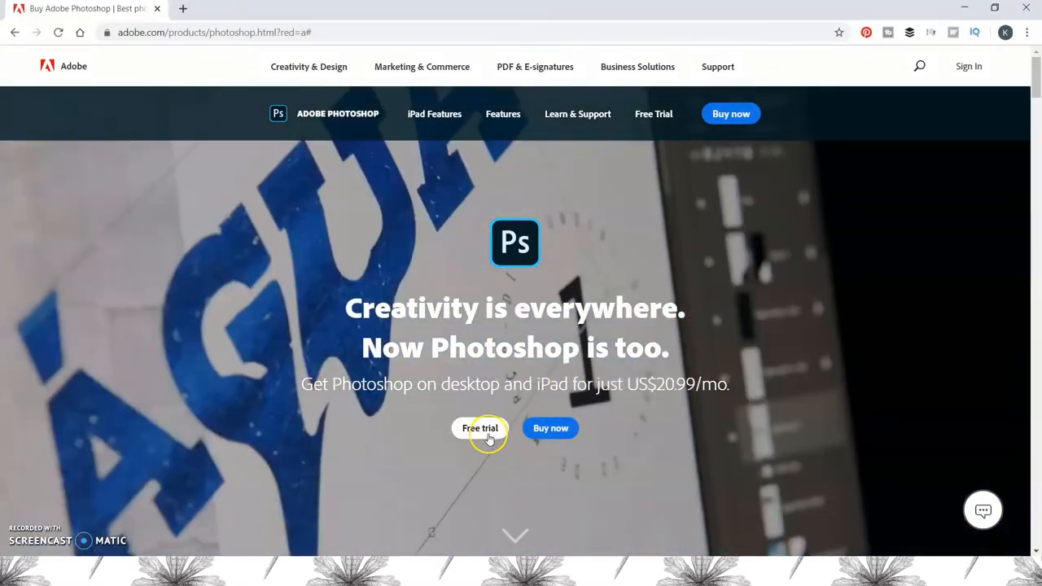
Choose Free trial on the Photoshop page and start the Photoshop plan's 7-day trial.
left_click(479, 428)
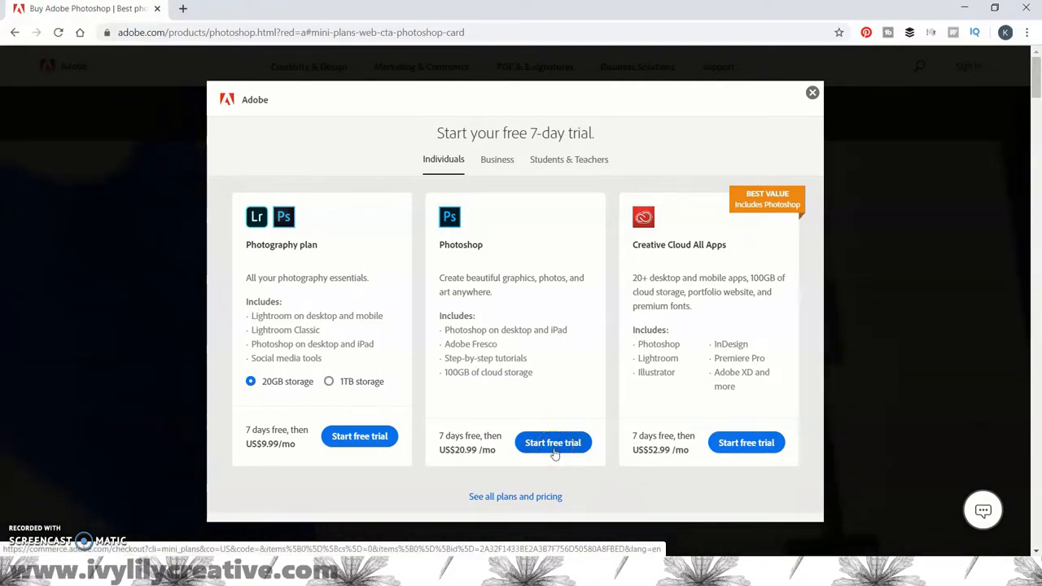
left_click(553, 442)
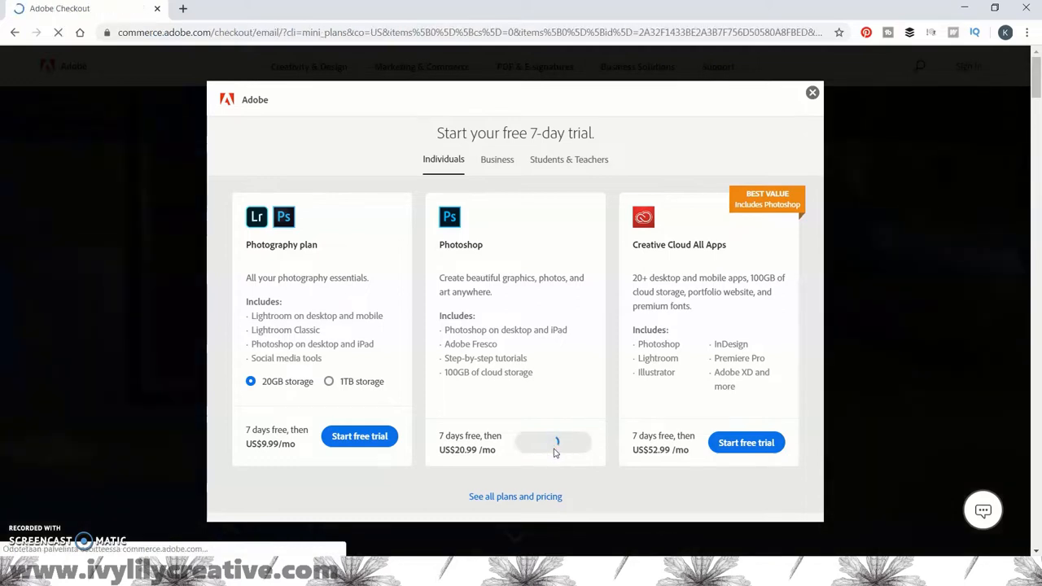
left_click(556, 442)
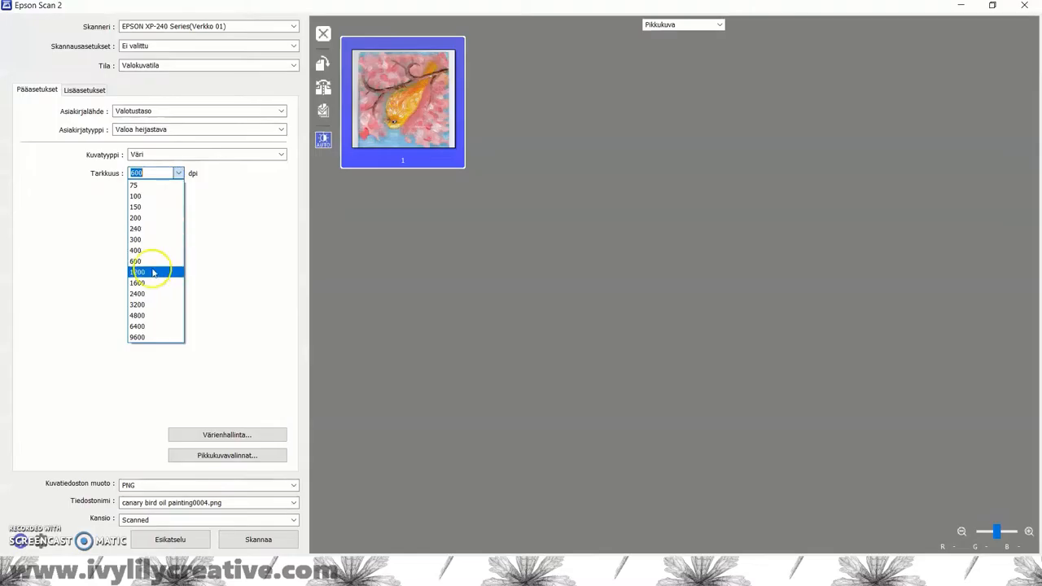
Keep the resolution at 600 dpi and scan the painting to PNG.
left_click(138, 271)
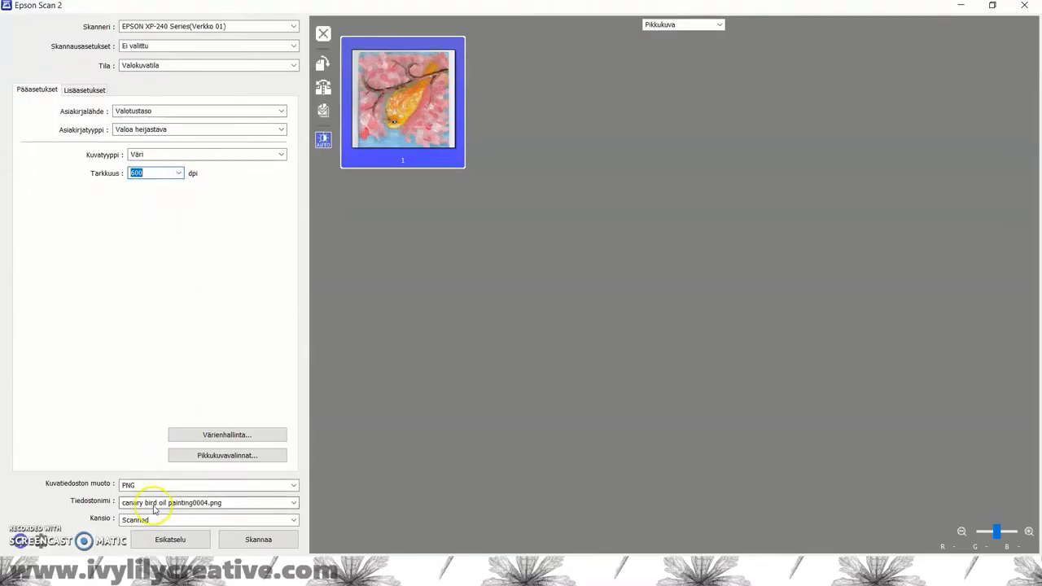
left_click(169, 540)
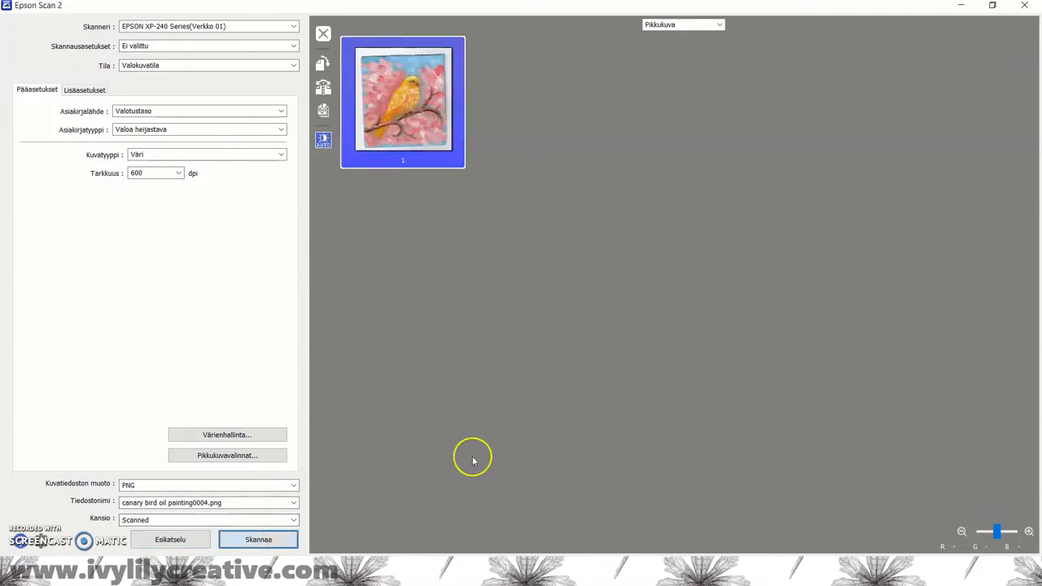
left_click(258, 539)
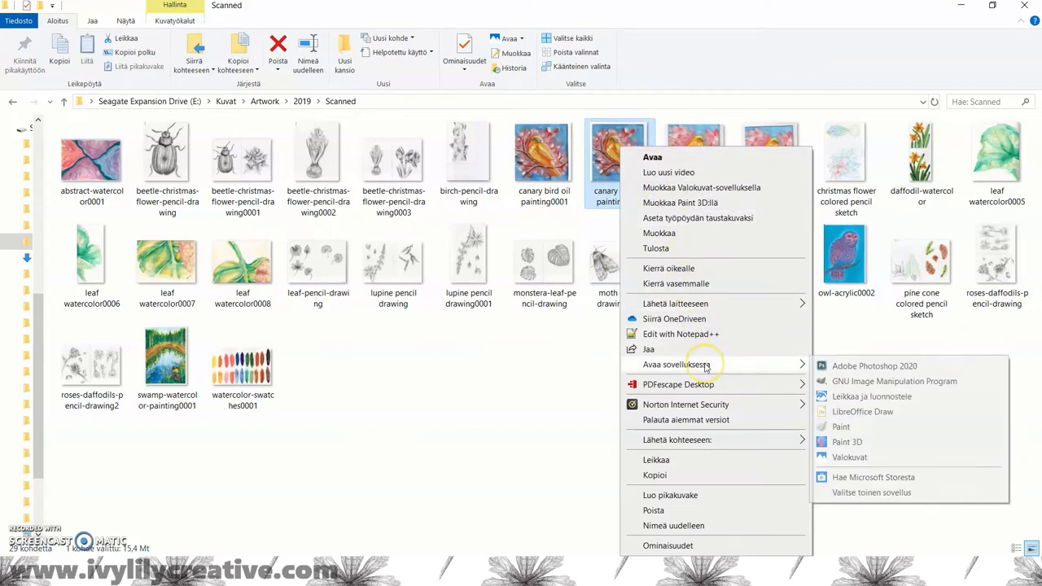
Open the scanned canary painting PNG in Adobe Photoshop 2020.
left_click(832, 361)
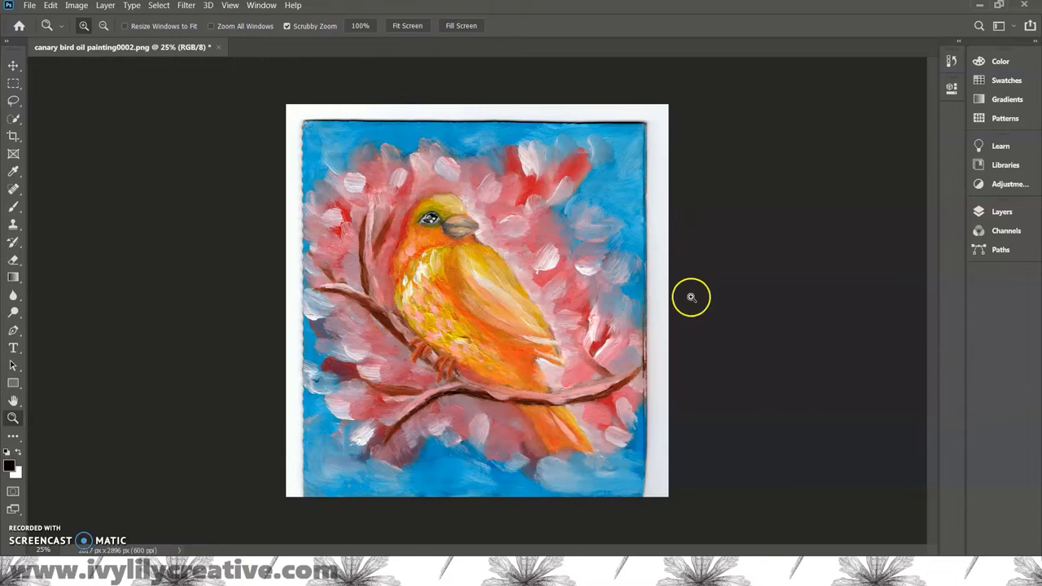
mouse_move(104, 16)
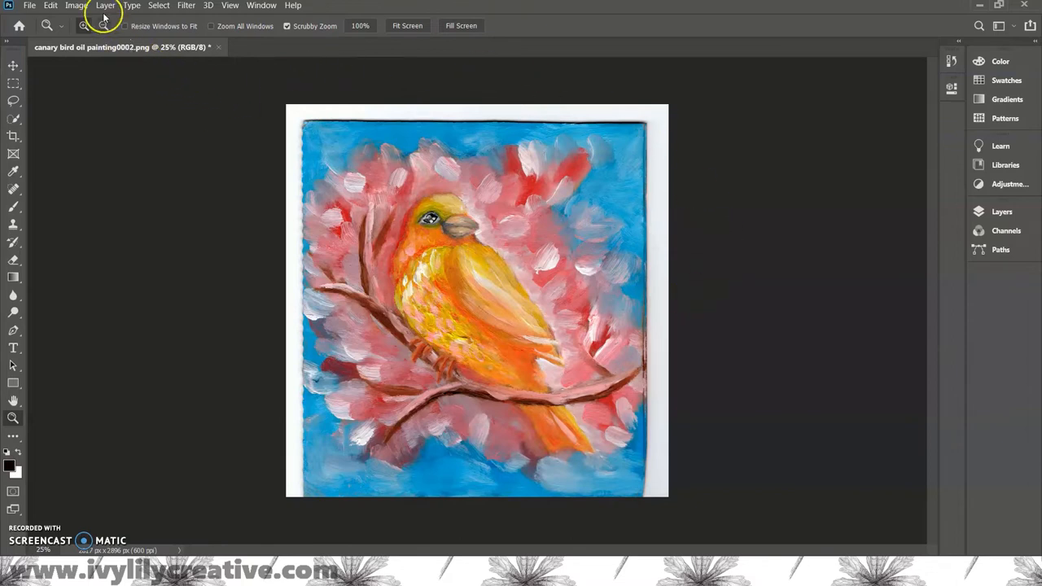
Apply Levels with the white point sampled from a pale patch, comparing with Preview toggled.
left_click(75, 6)
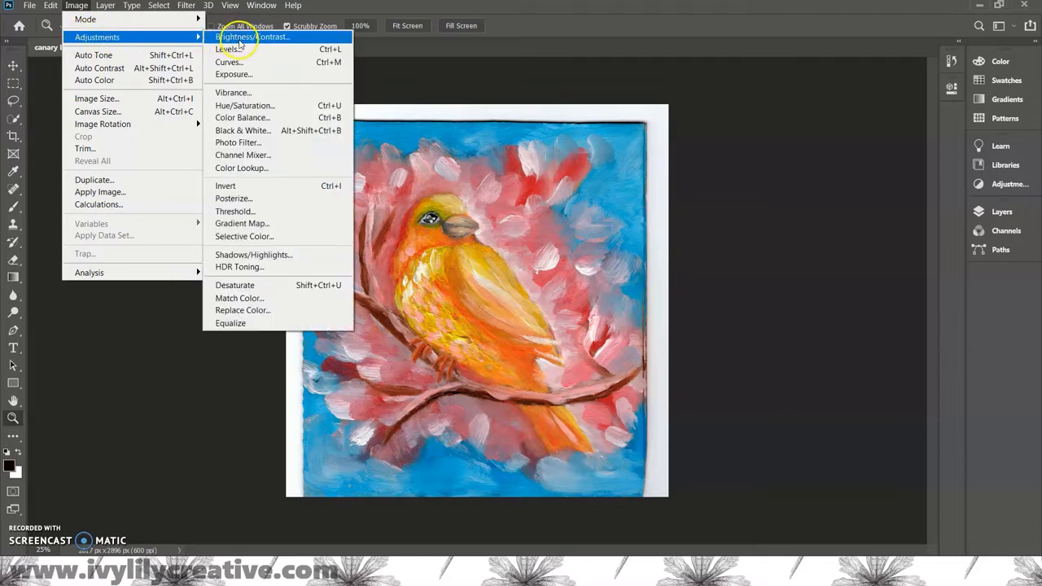
left_click(229, 49)
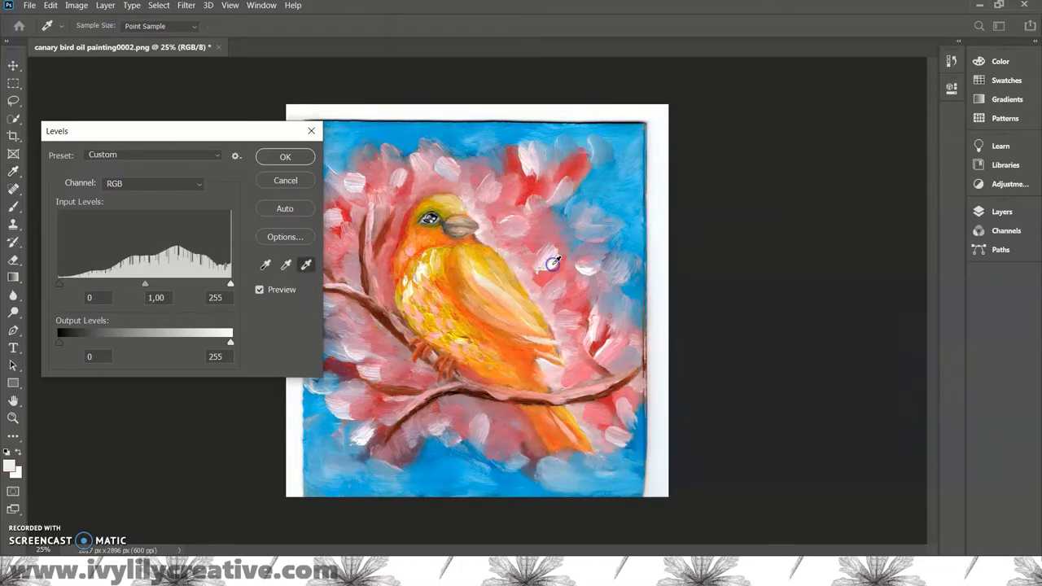
left_click(266, 266)
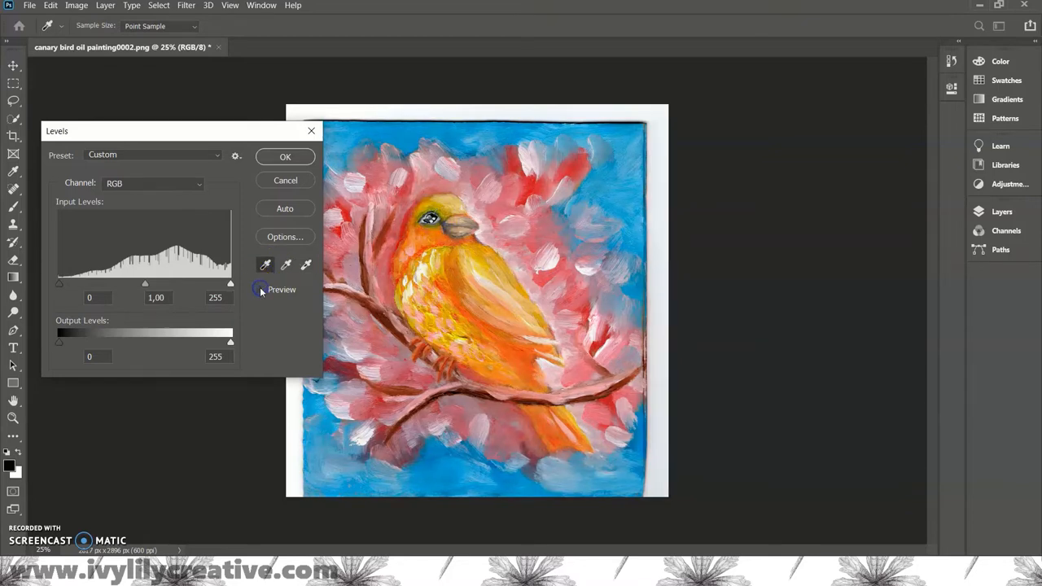
left_click(260, 289)
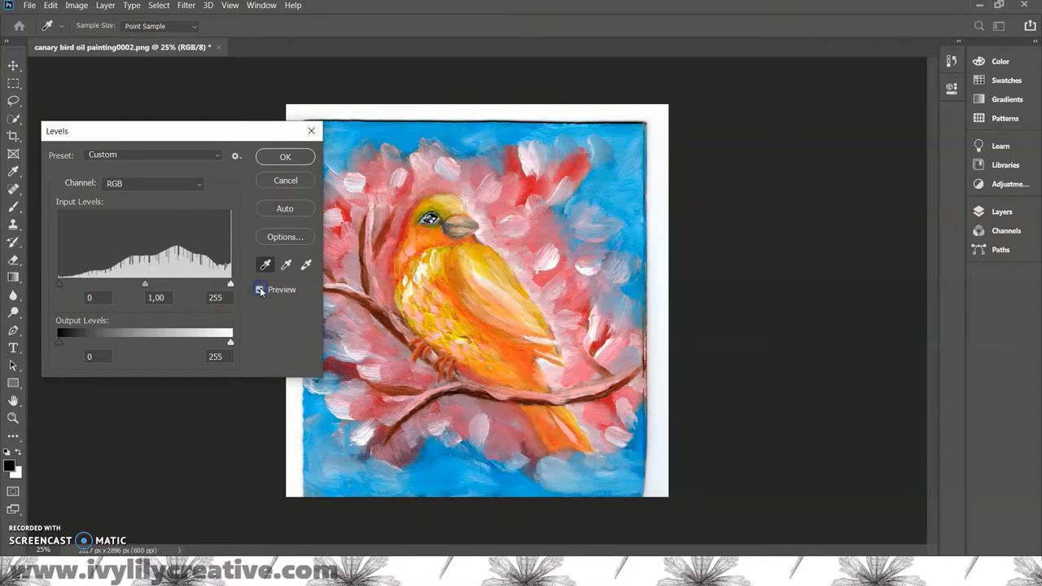
left_click(311, 130)
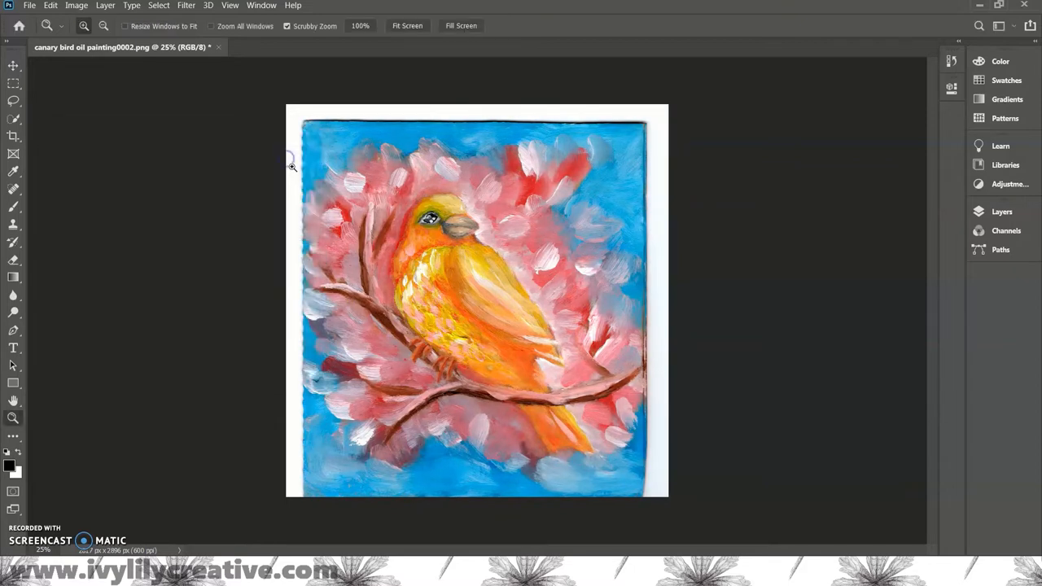
Apply Brightness/Contrast with brightness 6 and contrast 13.
left_click(76, 6)
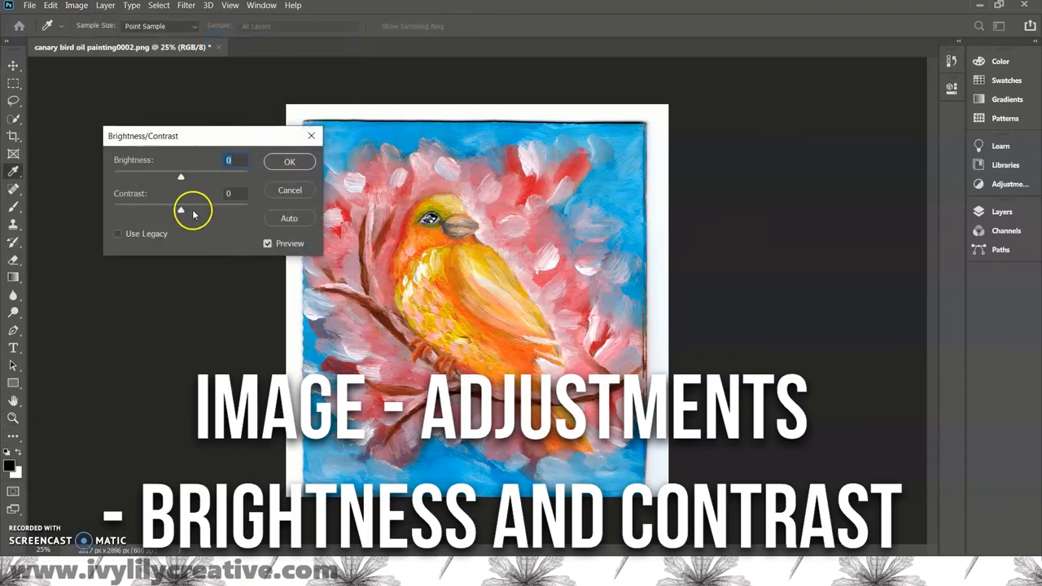
left_click_drag(180, 177, 186, 177)
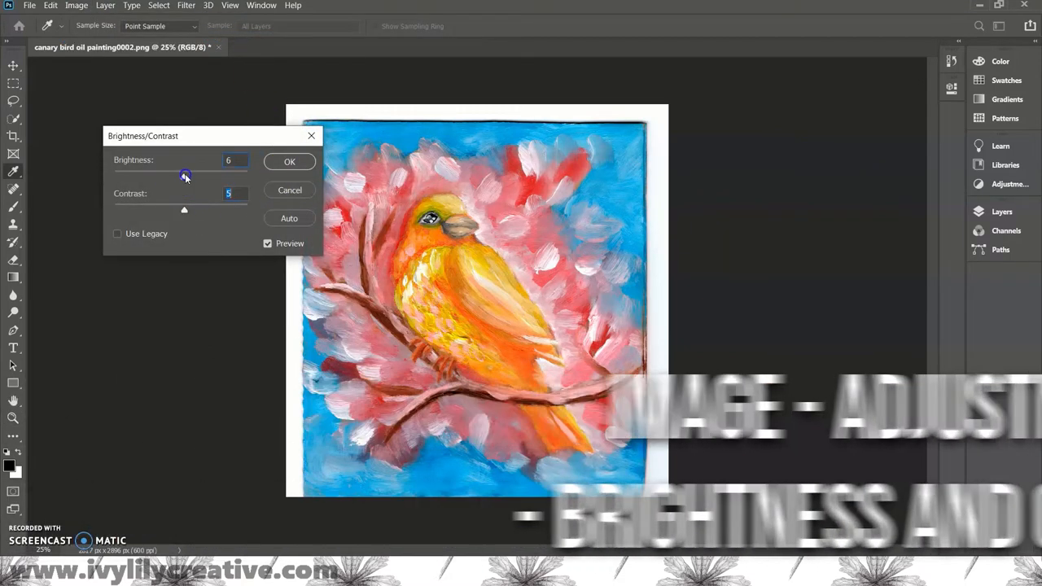
left_click_drag(185, 176, 196, 176)
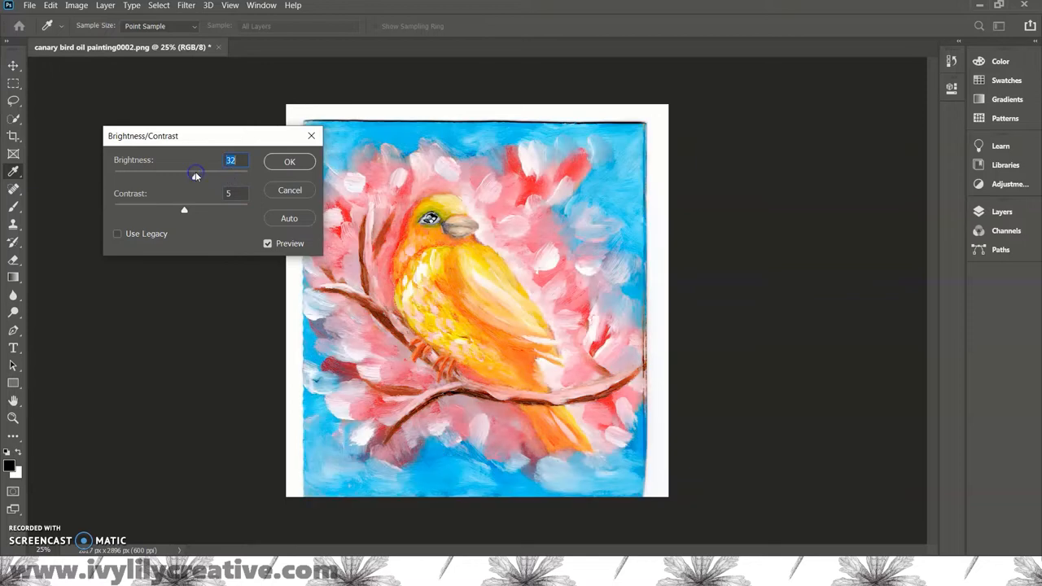
left_click_drag(196, 176, 183, 176)
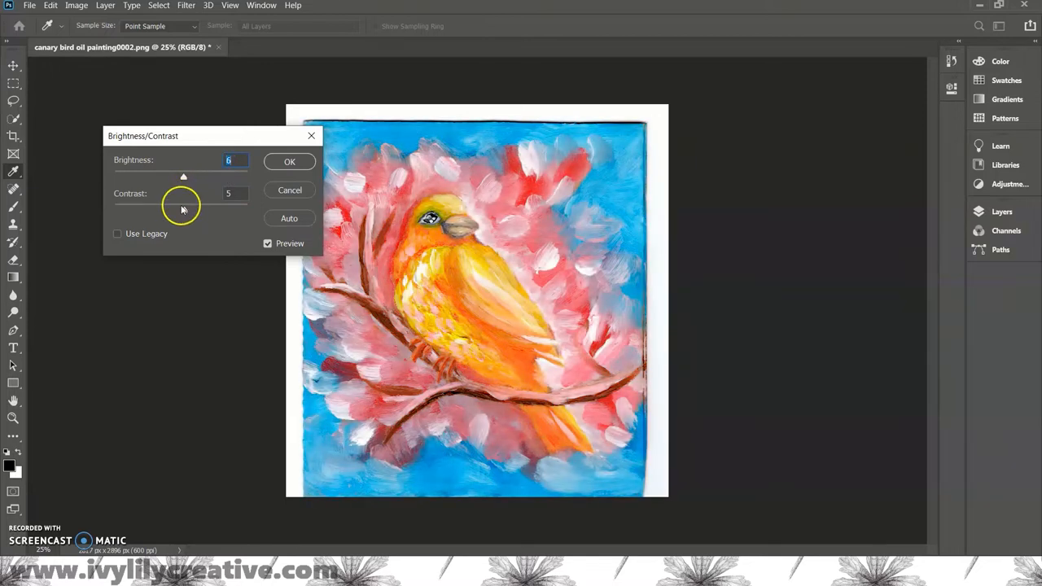
left_click_drag(183, 210, 189, 210)
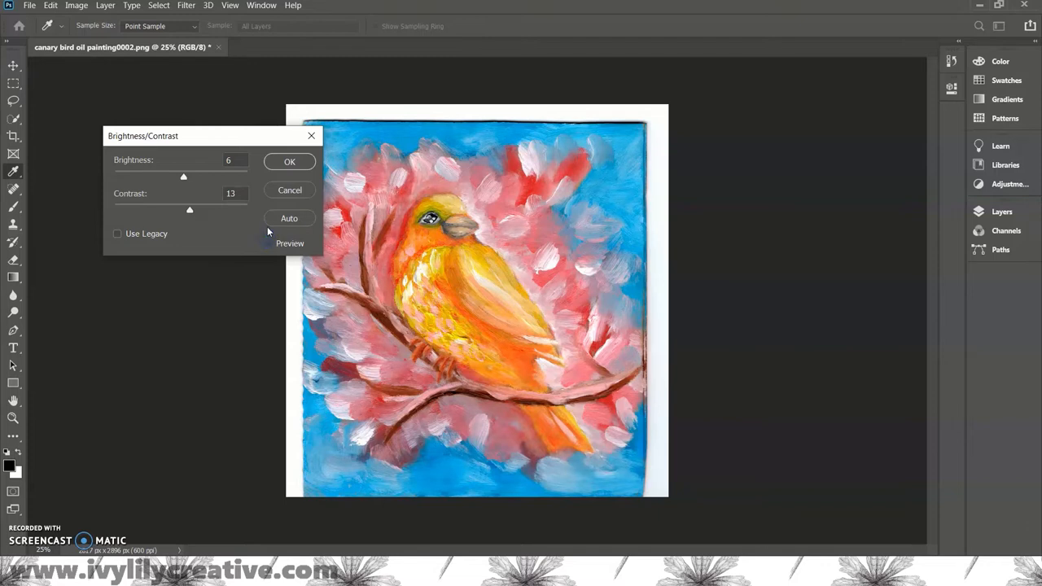
left_click(289, 161)
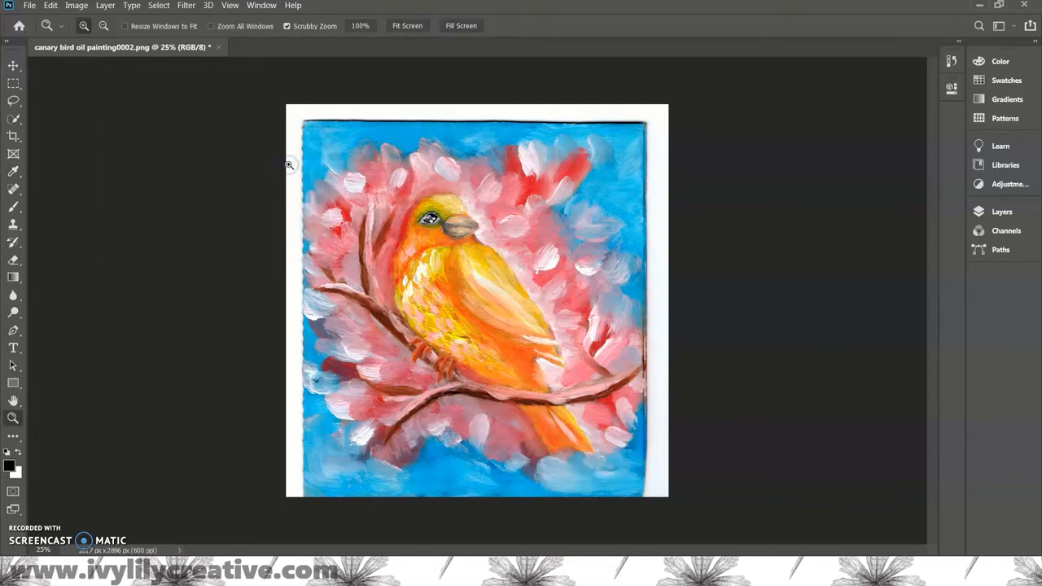
left_click(186, 5)
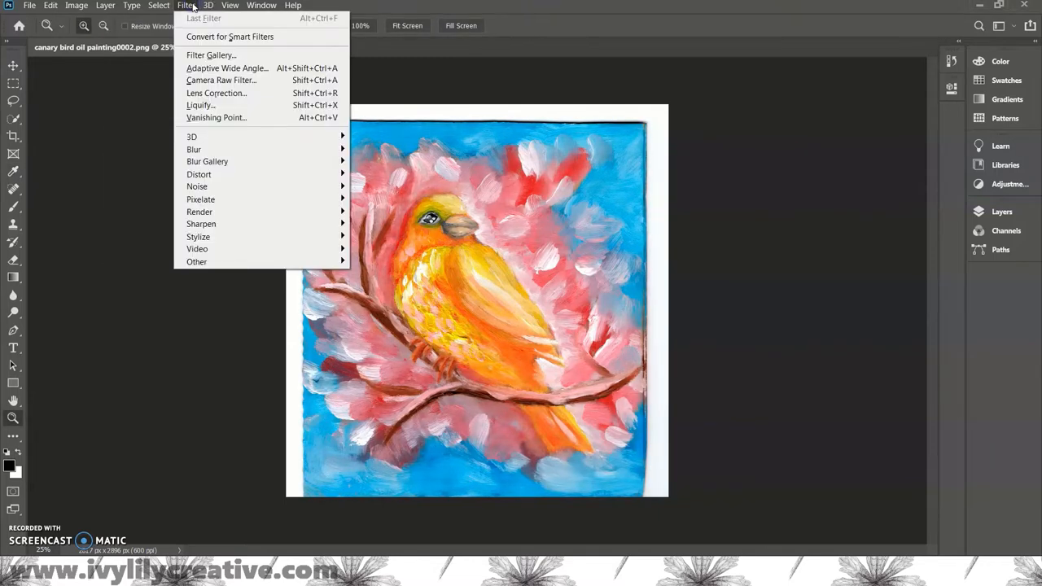
mouse_move(250, 224)
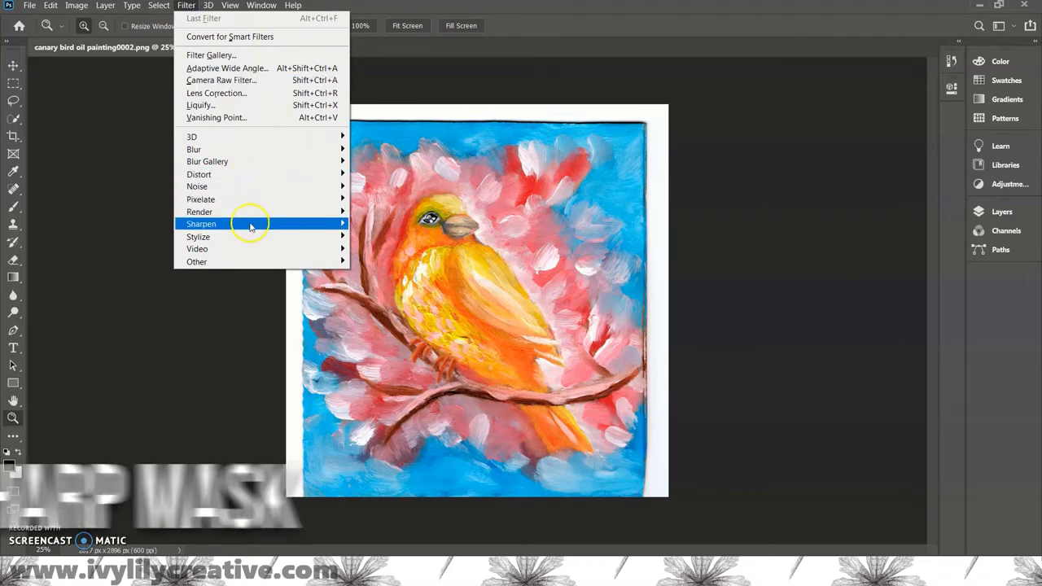
left_click(391, 286)
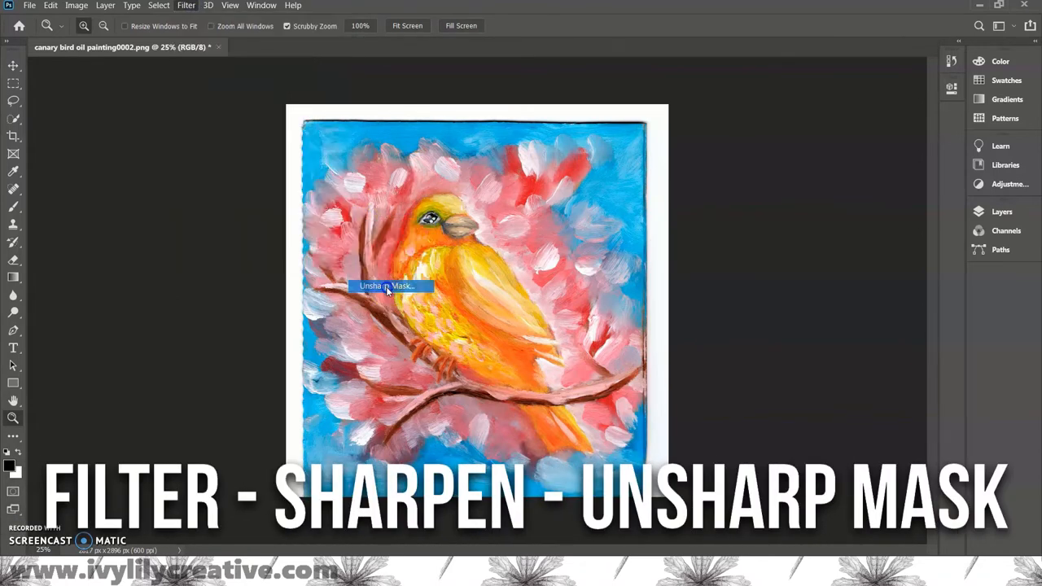
left_click(389, 286)
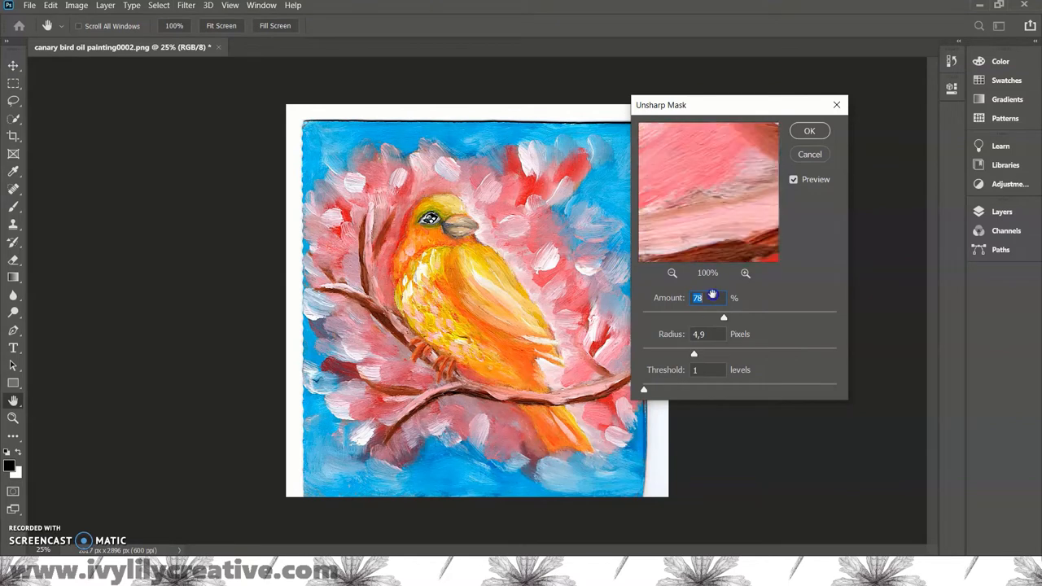
left_click_drag(722, 315, 678, 315)
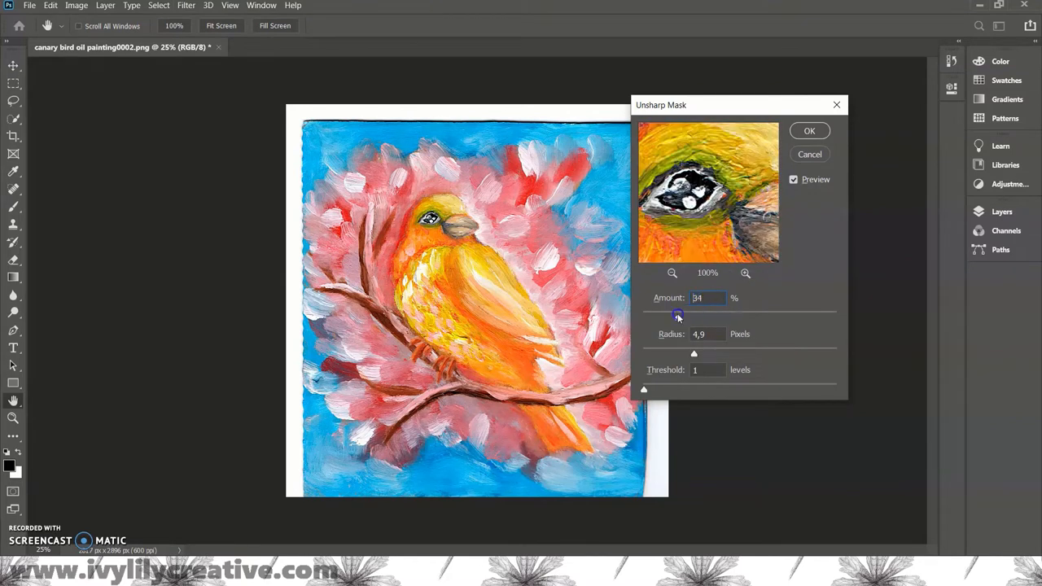
left_click_drag(678, 316, 700, 317)
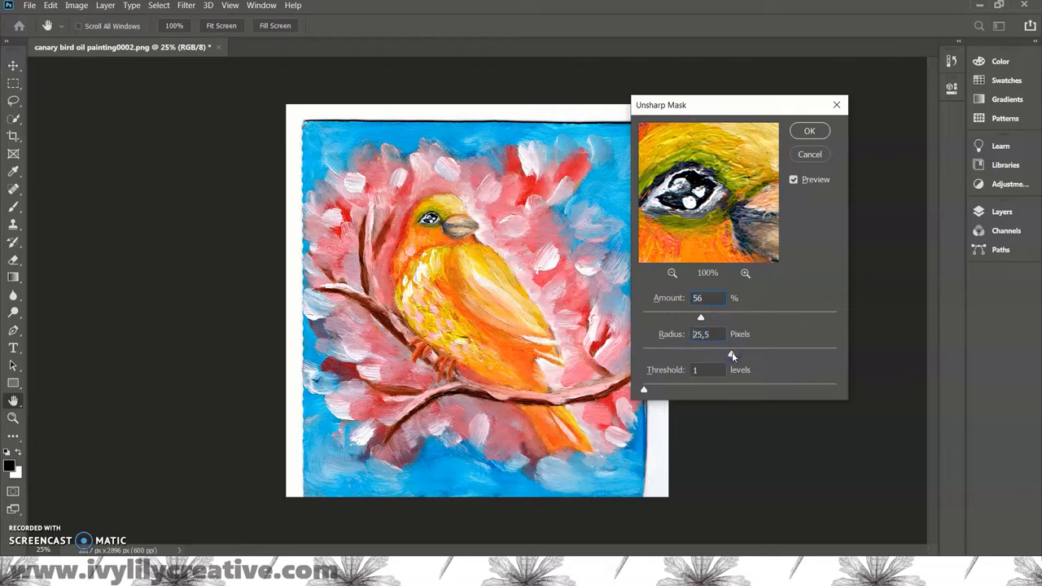
left_click_drag(732, 353, 653, 352)
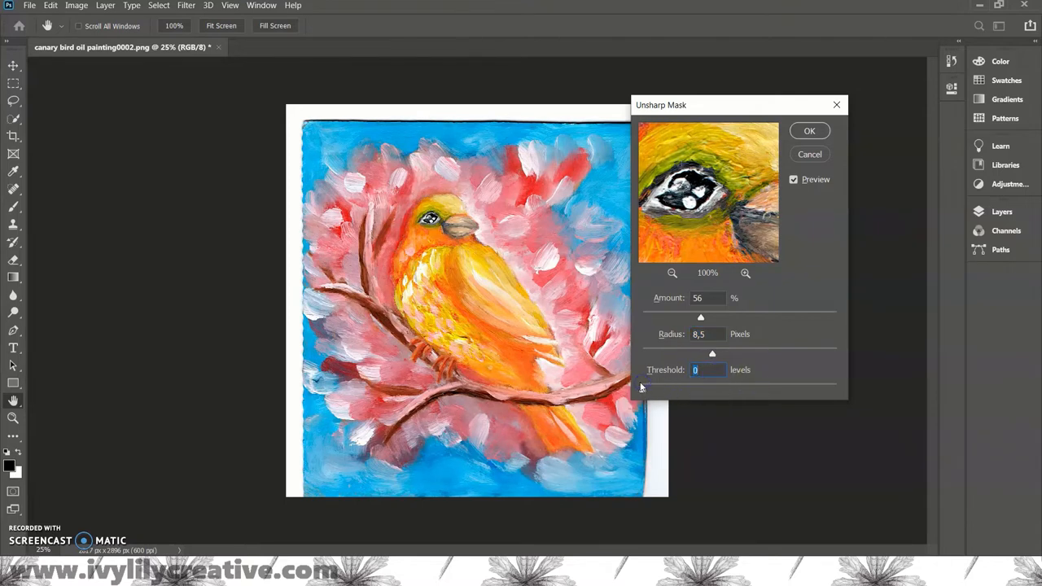
left_click(793, 179)
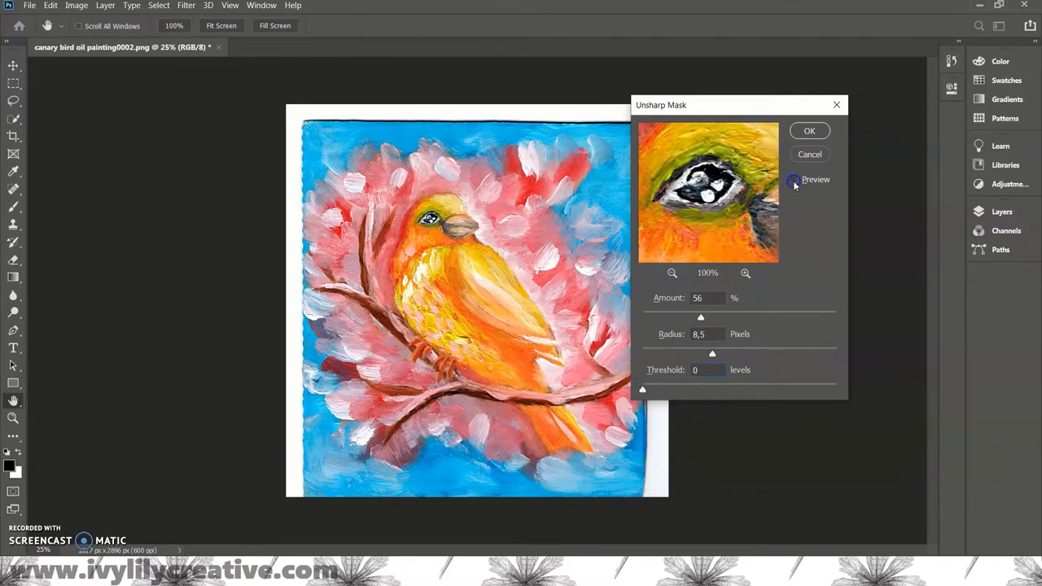
left_click(795, 179)
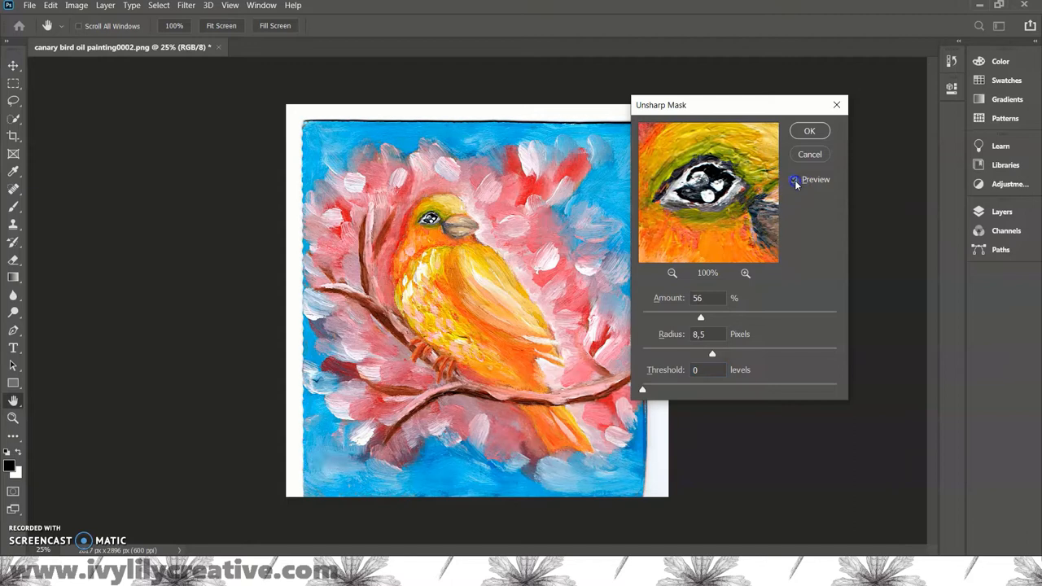
left_click(795, 180)
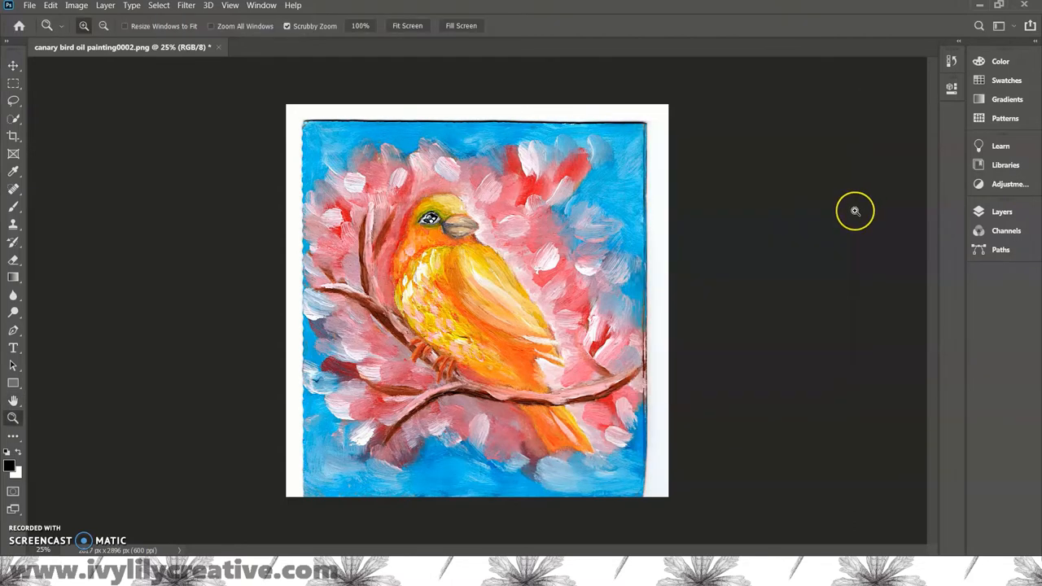
Apply a Vibrance adjustment settling on vibrance +23 and saturation +5.
left_click(132, 6)
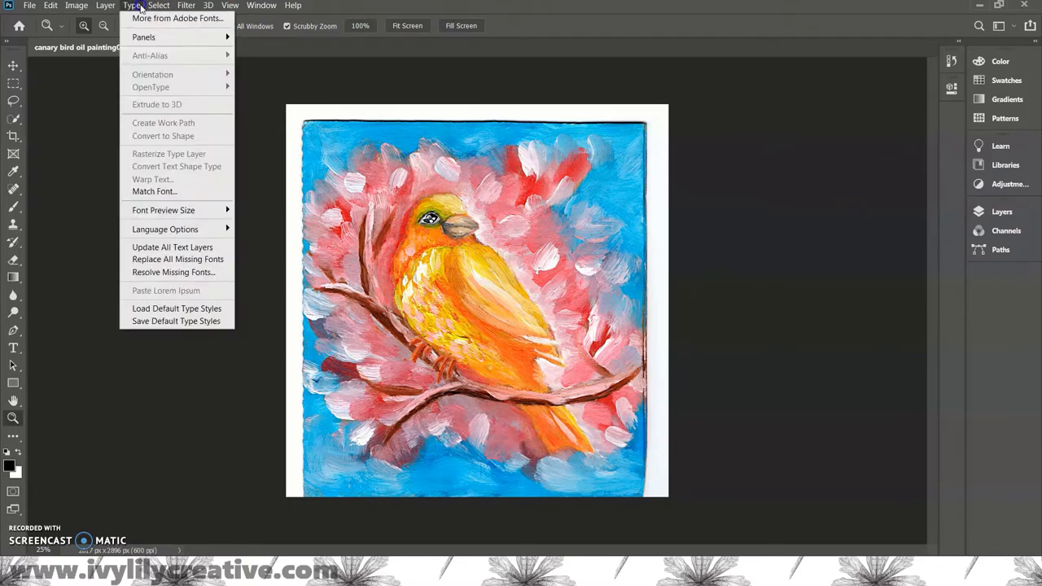
left_click(76, 4)
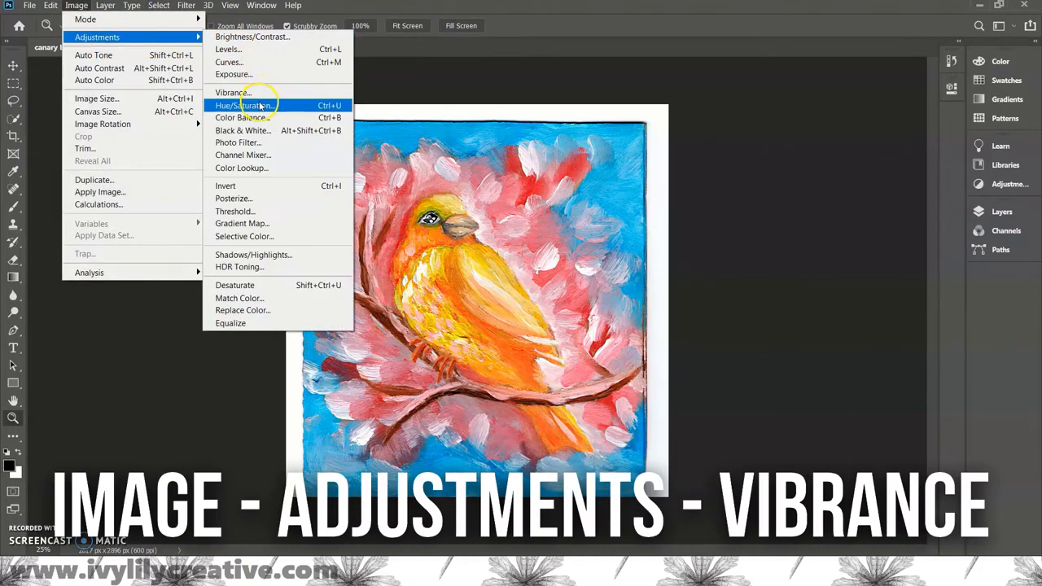
left_click(233, 92)
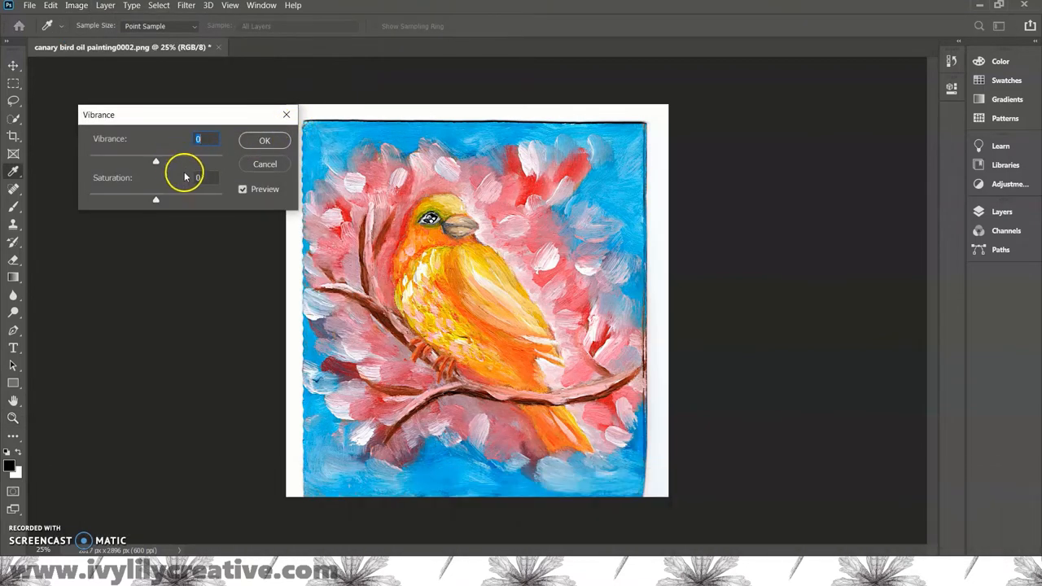
left_click_drag(155, 160, 165, 160)
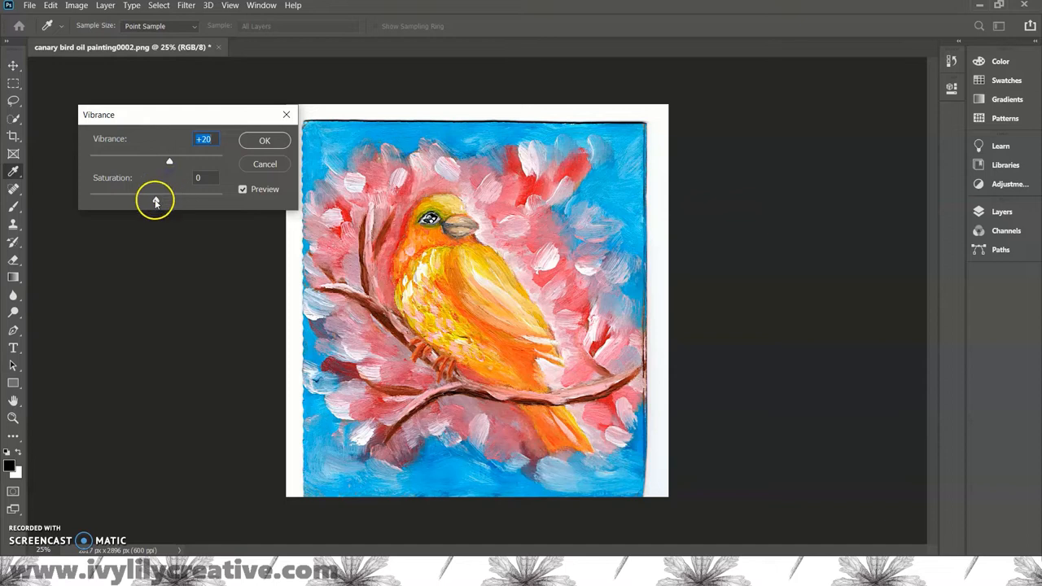
left_click_drag(169, 199, 167, 200)
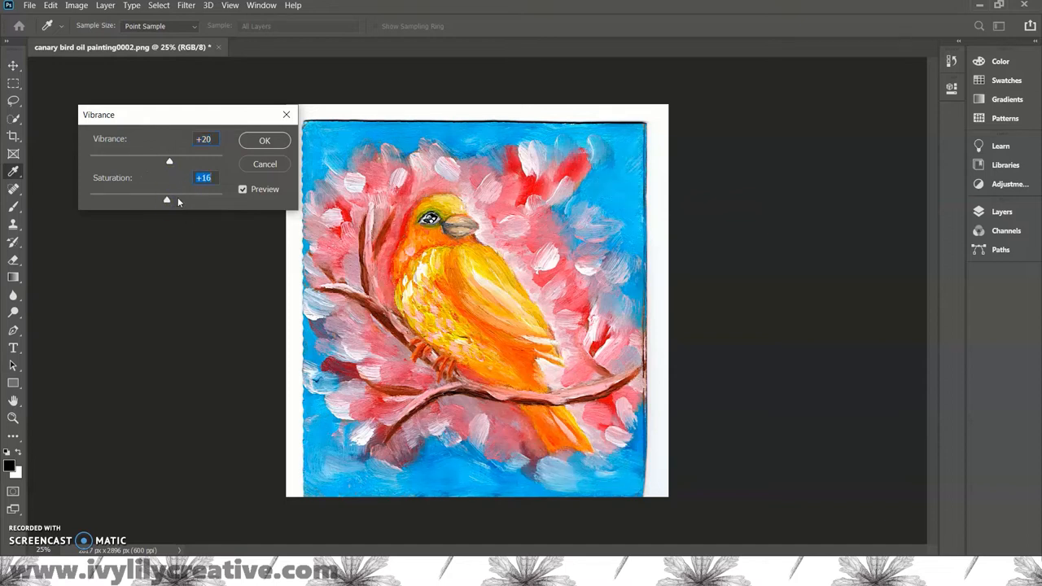
left_click_drag(170, 199, 161, 198)
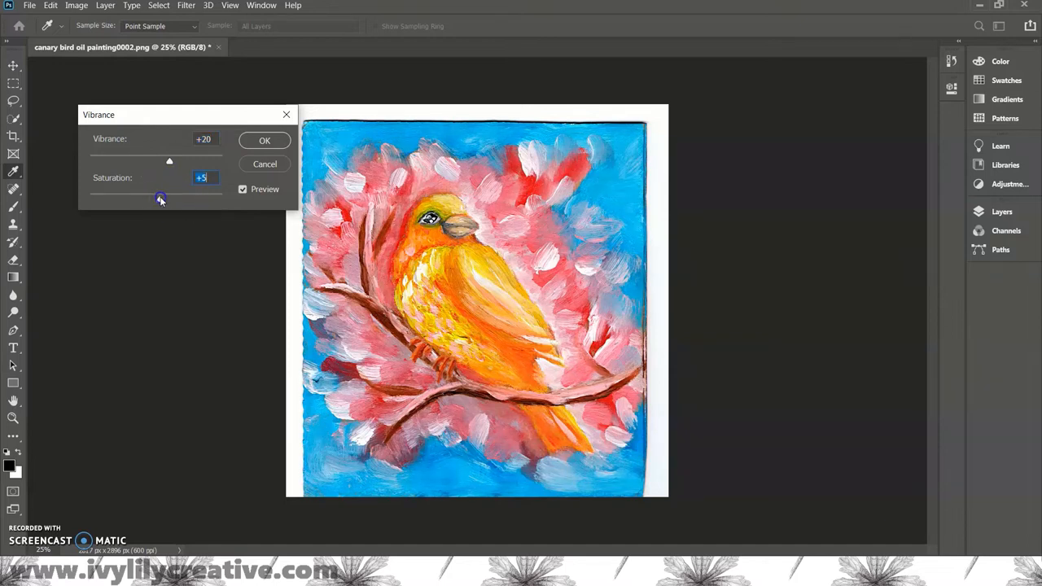
left_click_drag(169, 161, 193, 163)
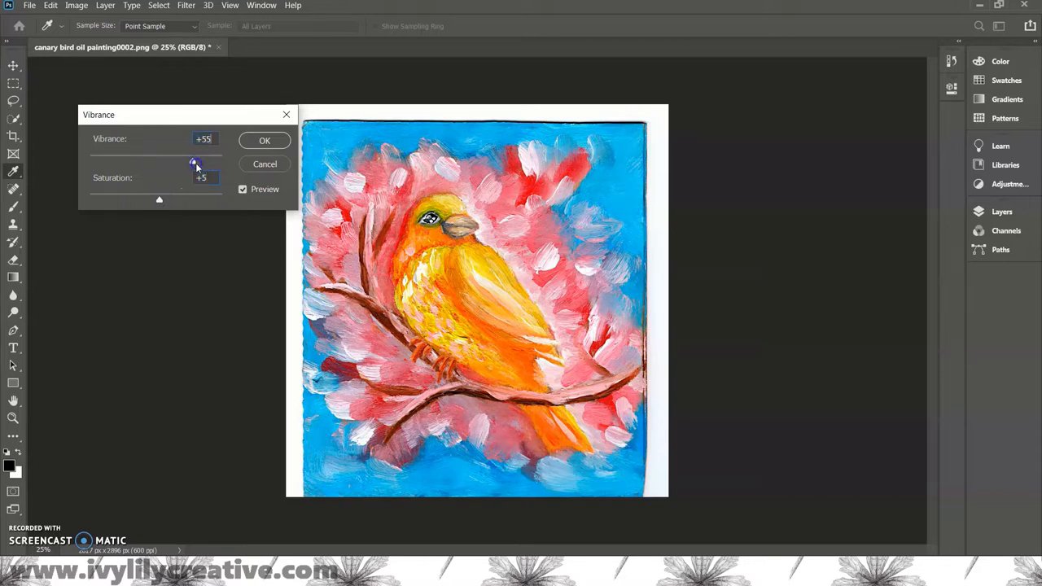
left_click_drag(194, 162, 171, 161)
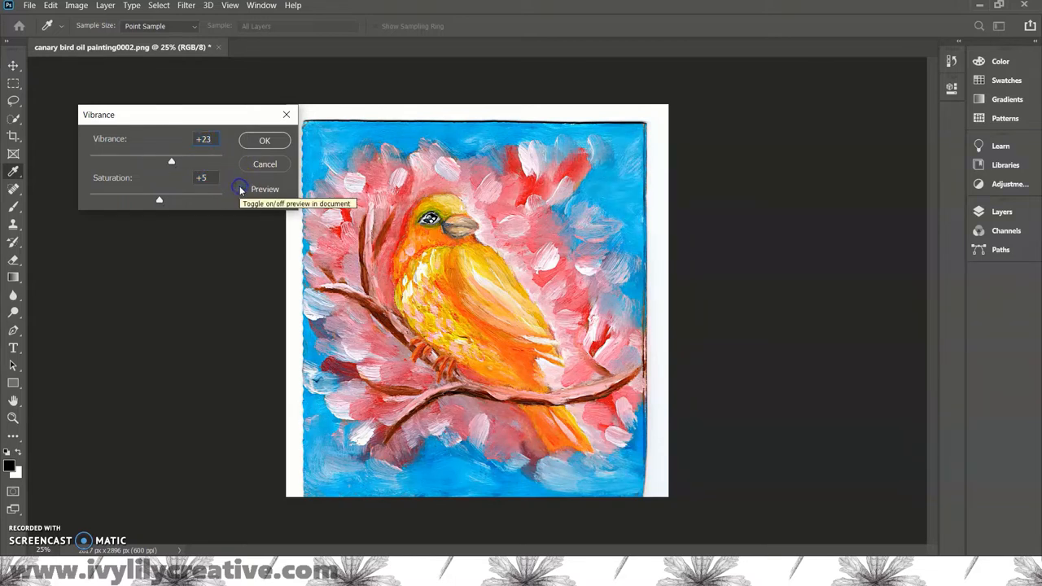
left_click(265, 140)
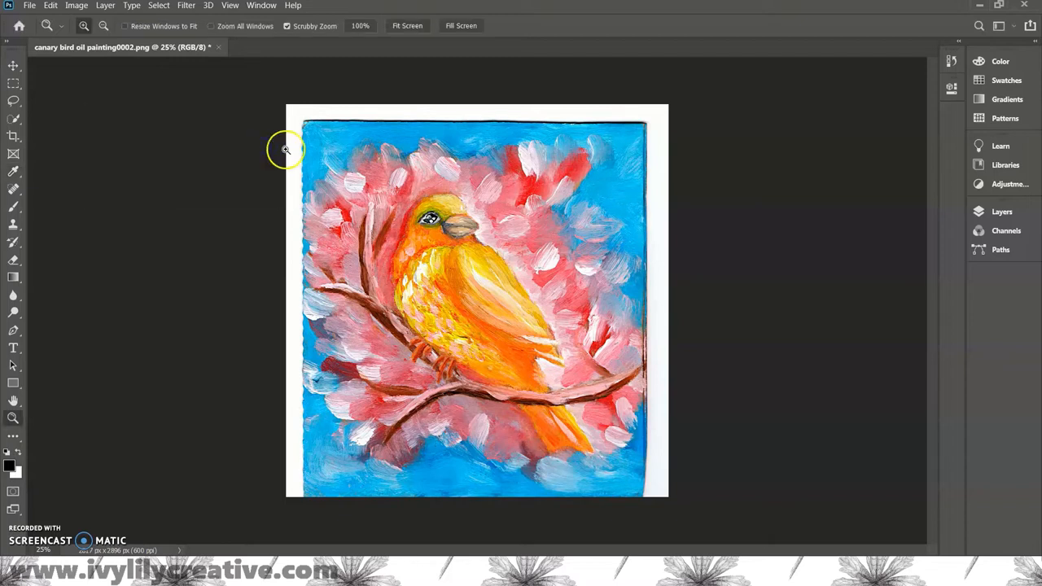
mouse_move(346, 159)
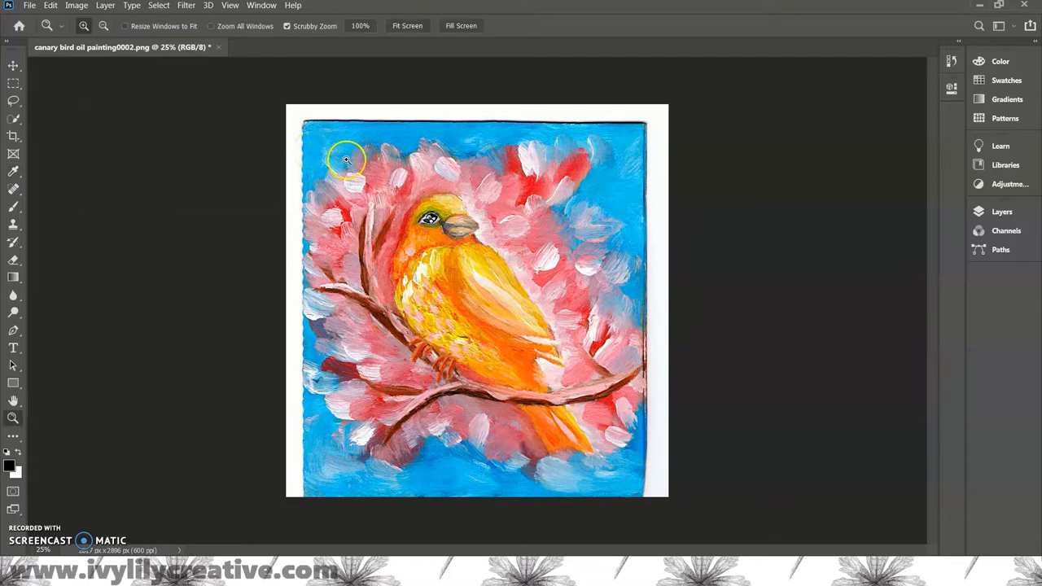
left_click(76, 5)
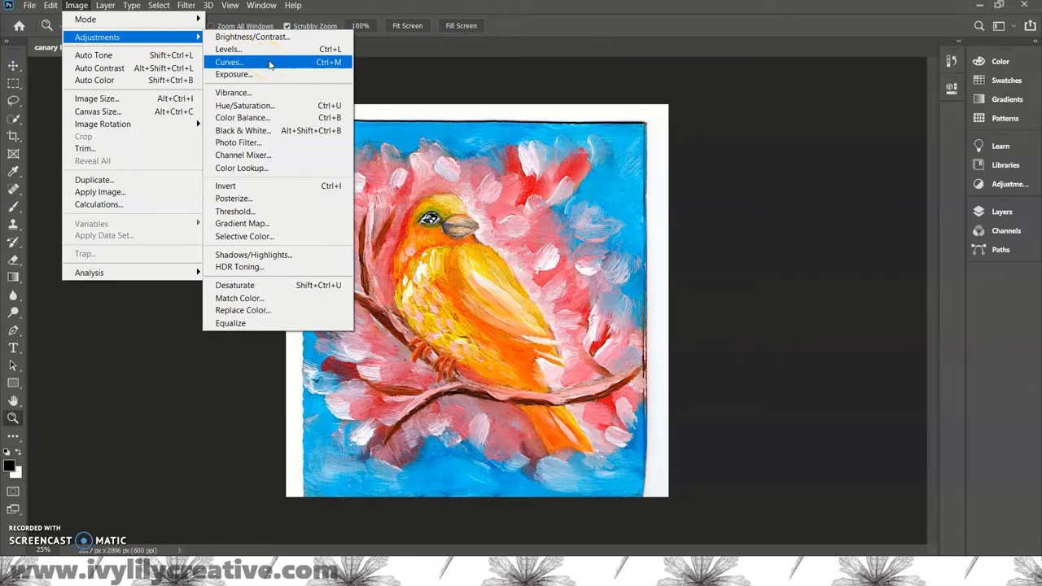
mouse_move(281, 130)
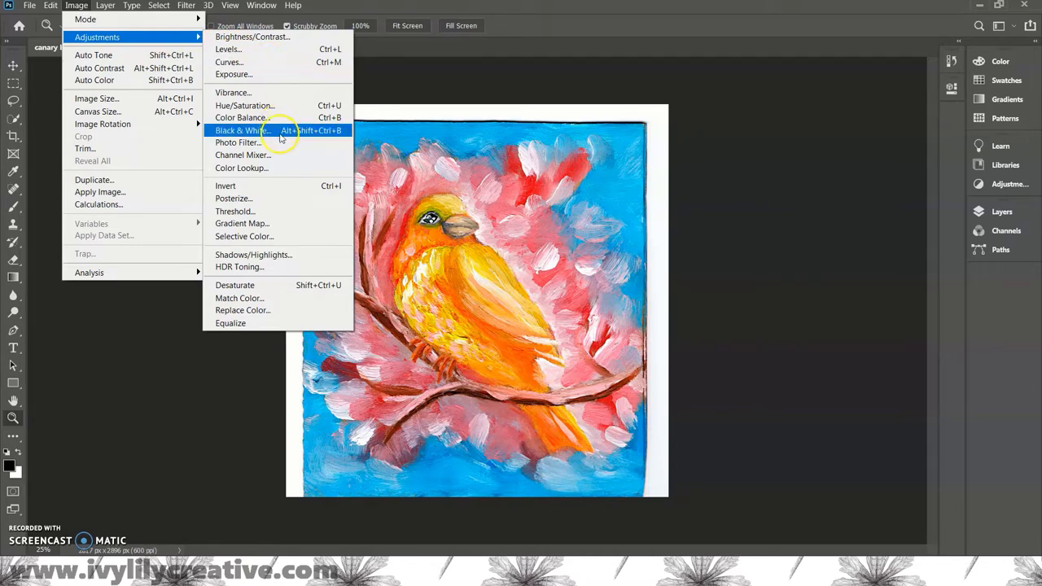
left_click(238, 142)
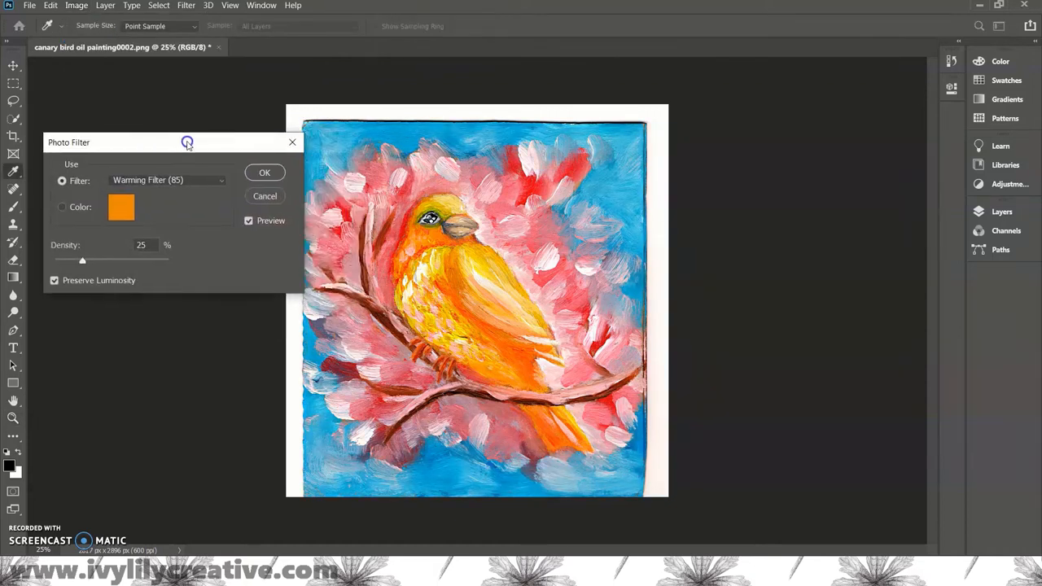
left_click(167, 180)
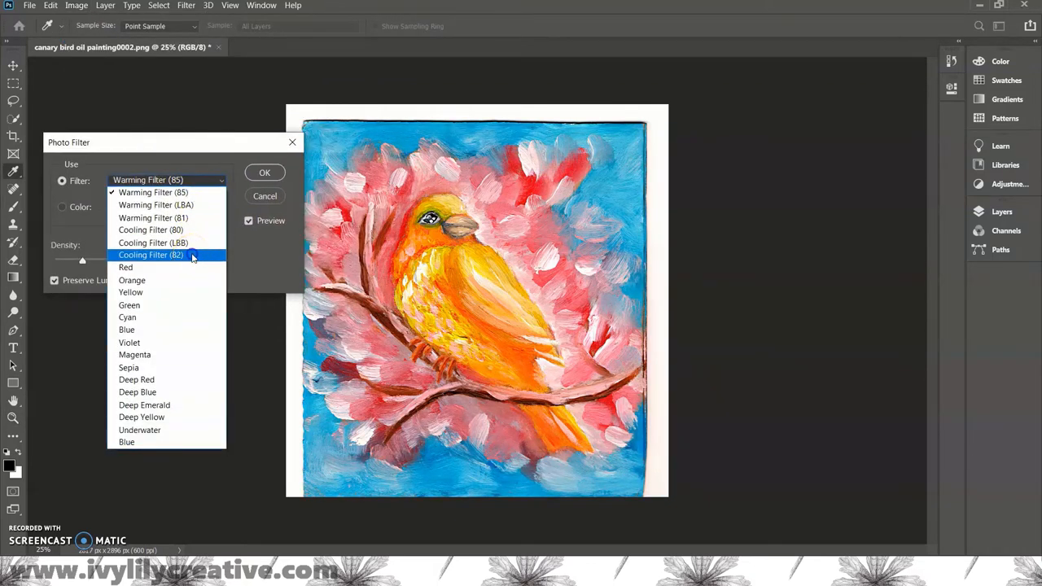
left_click(151, 255)
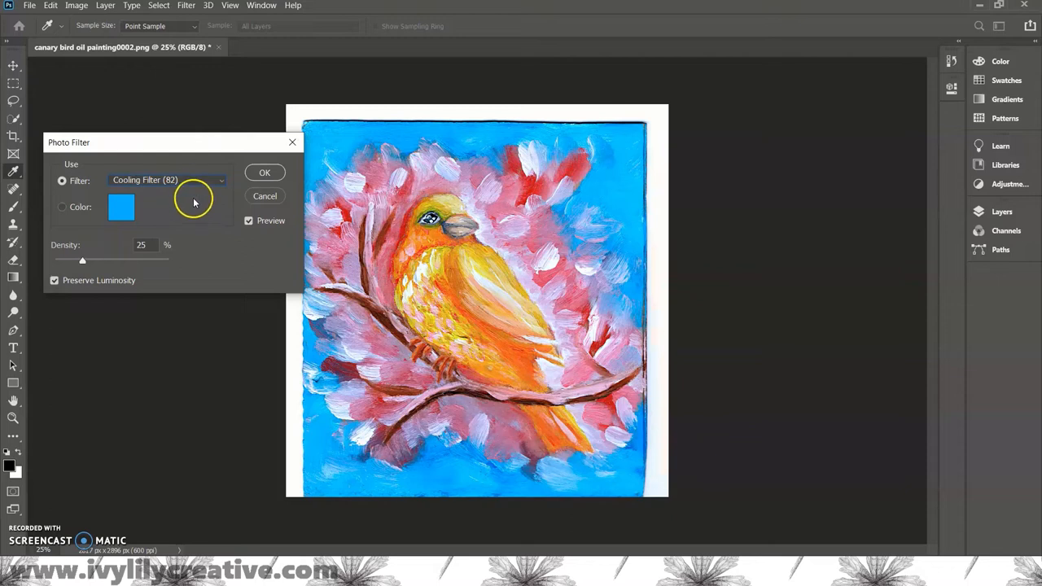
left_click(167, 180)
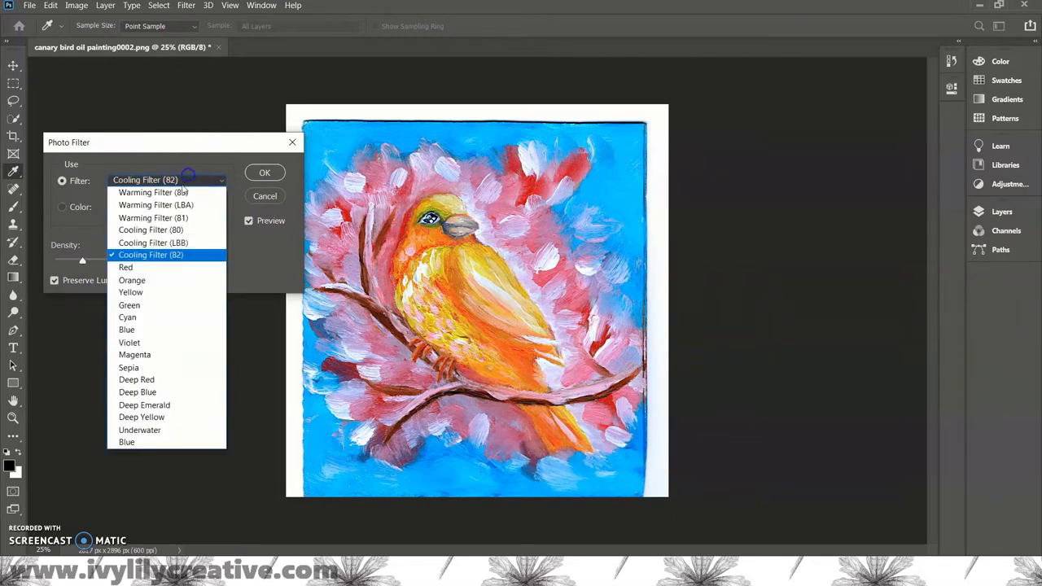
left_click(153, 192)
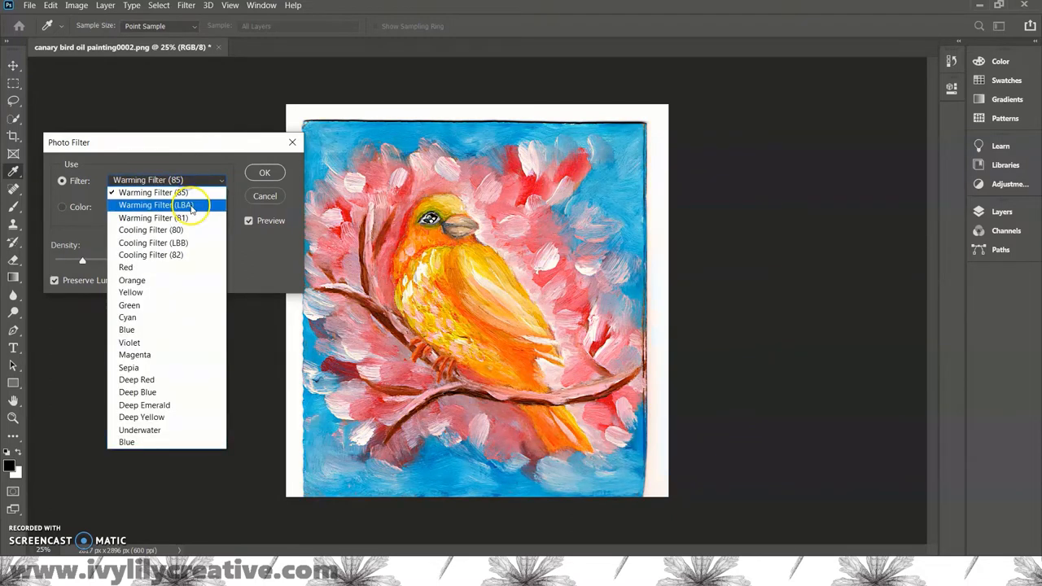
left_click(156, 205)
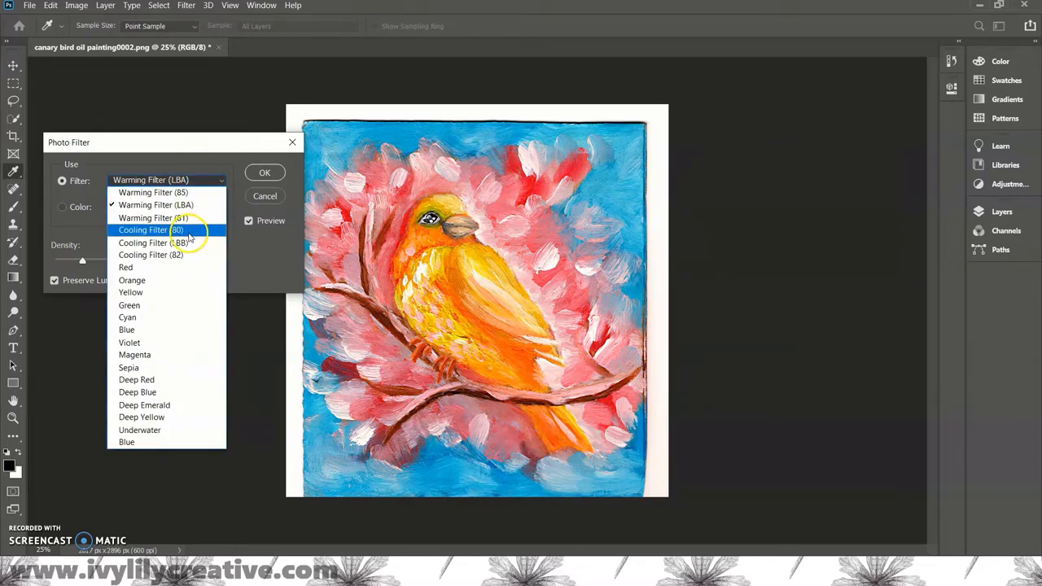
left_click(149, 229)
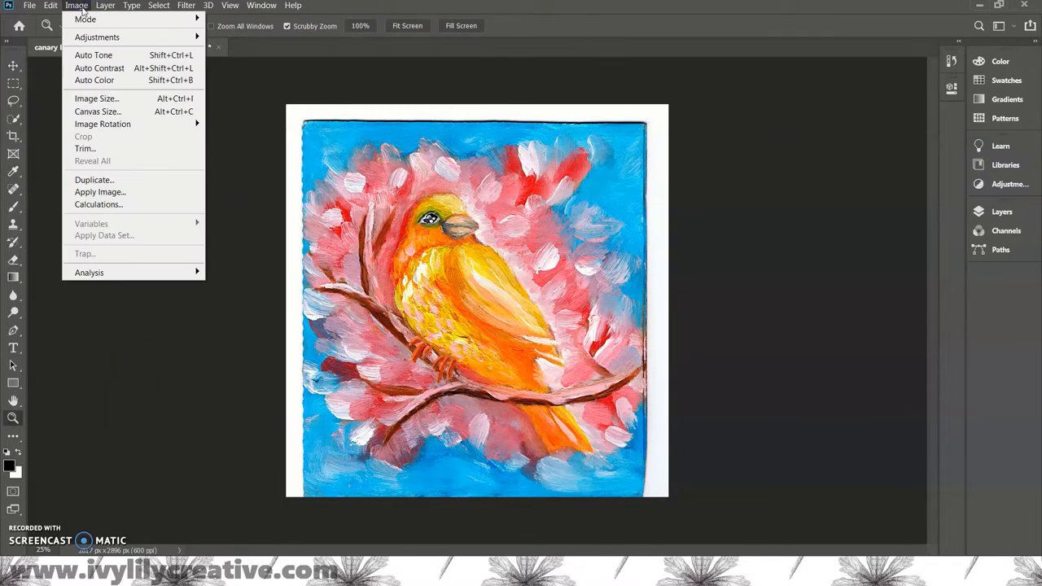
mouse_move(97, 36)
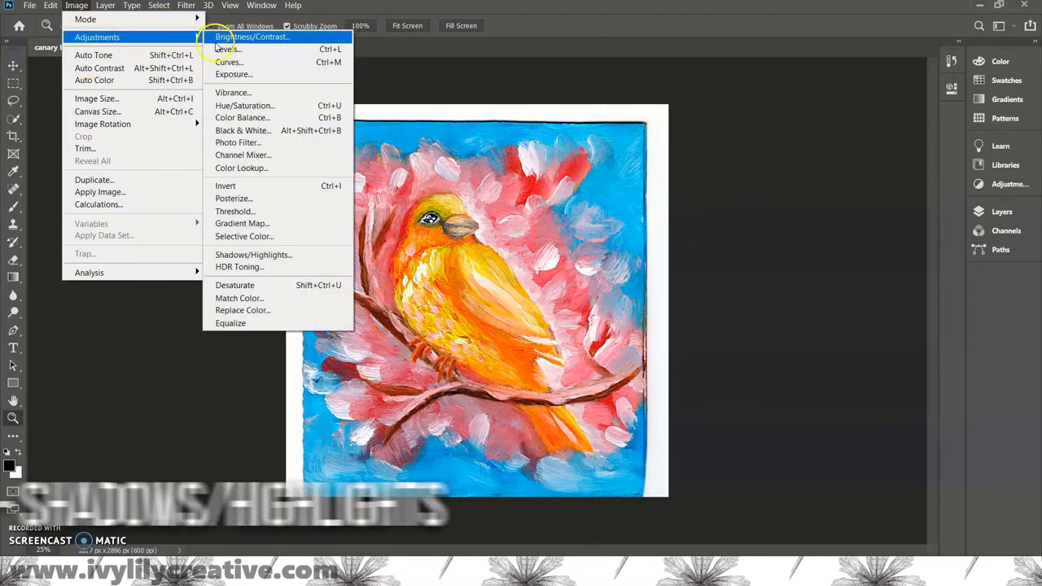
mouse_move(252, 255)
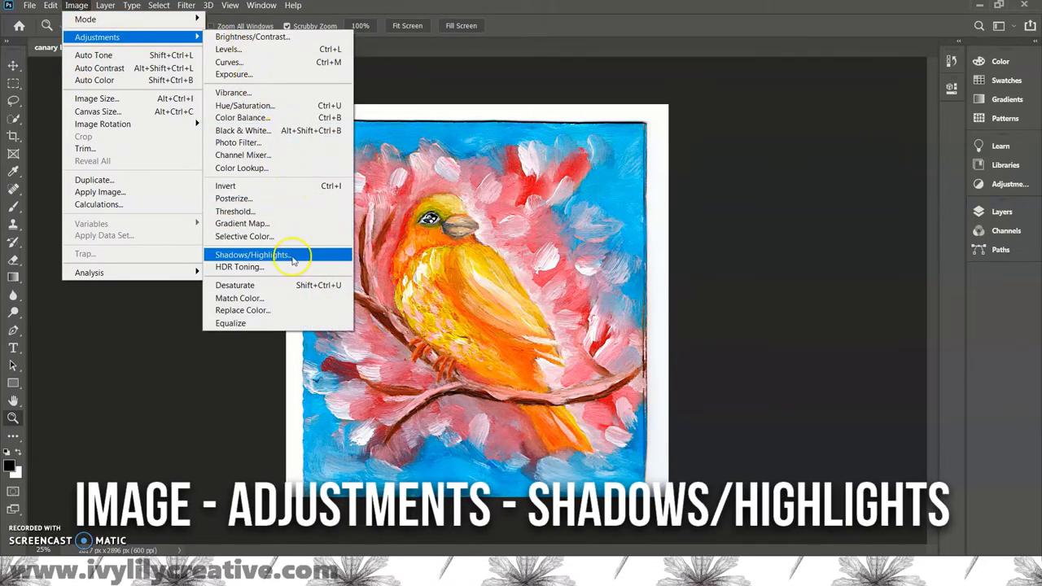
Set Shadows/Highlights to shadows 1% and highlights 0%, toggling Preview to compare.
left_click(252, 255)
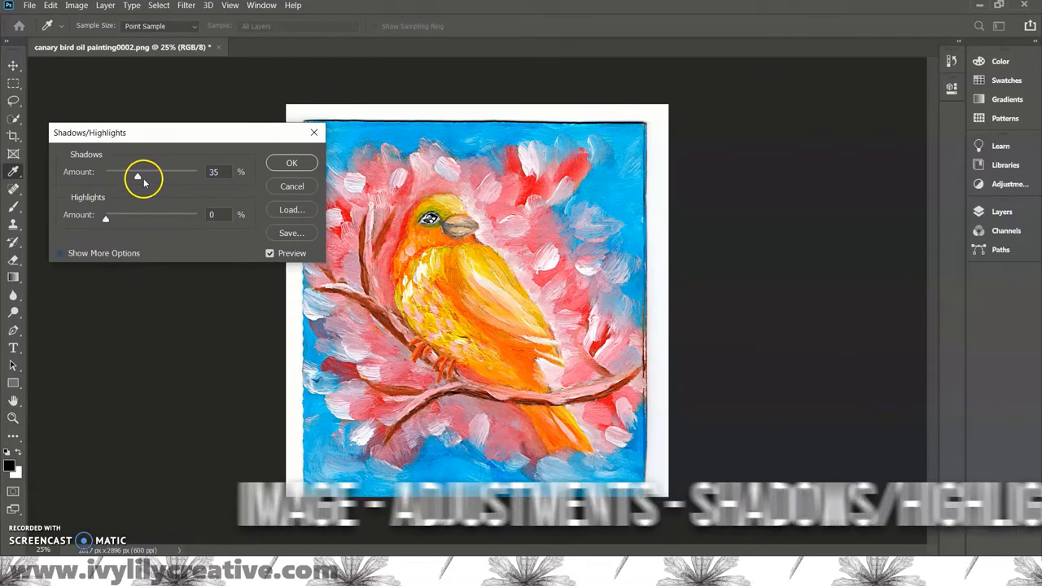
left_click_drag(137, 177, 161, 177)
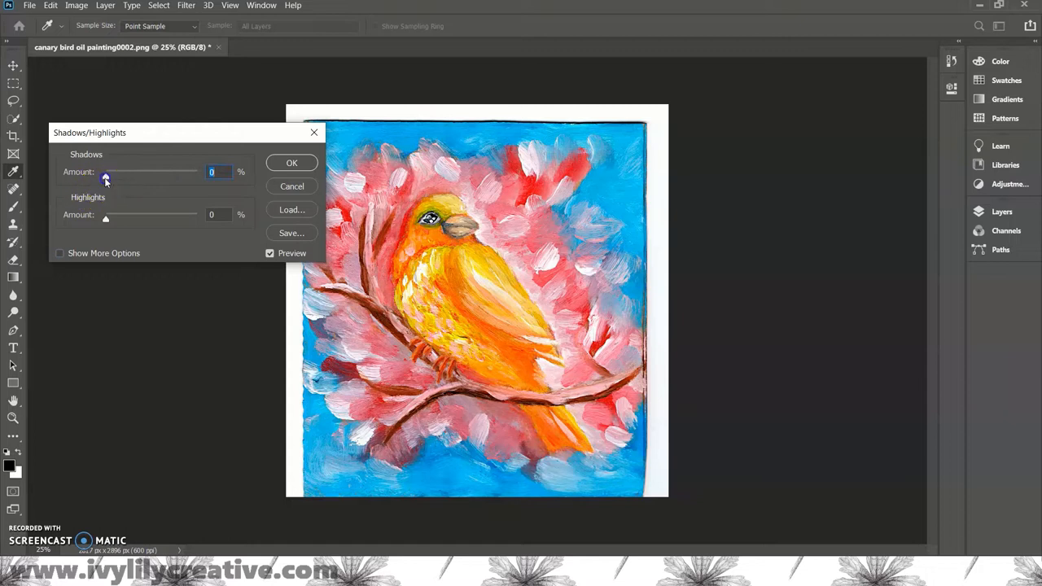
left_click_drag(103, 178, 107, 178)
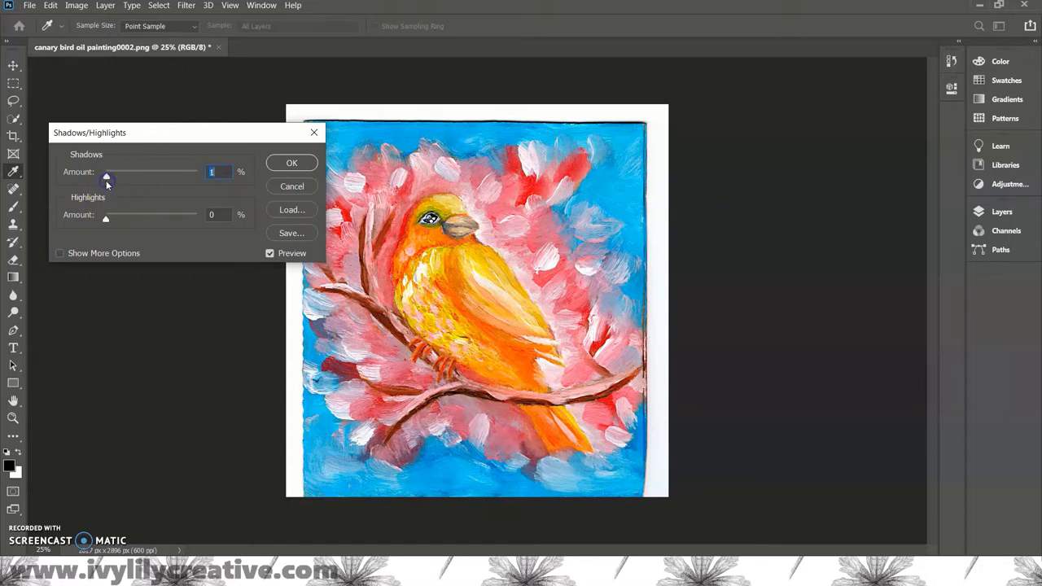
left_click_drag(105, 218, 128, 218)
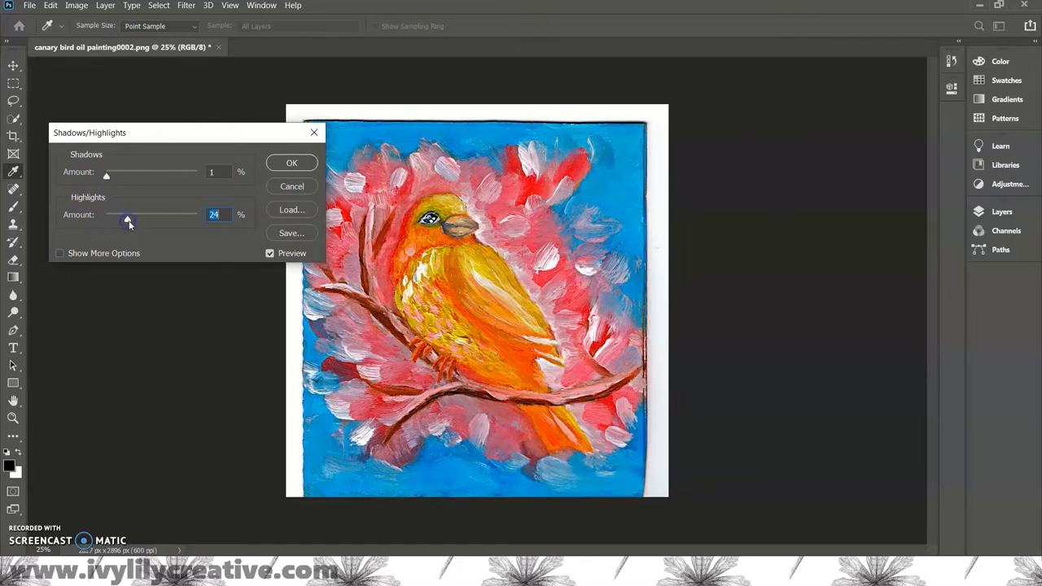
left_click_drag(127, 222, 185, 222)
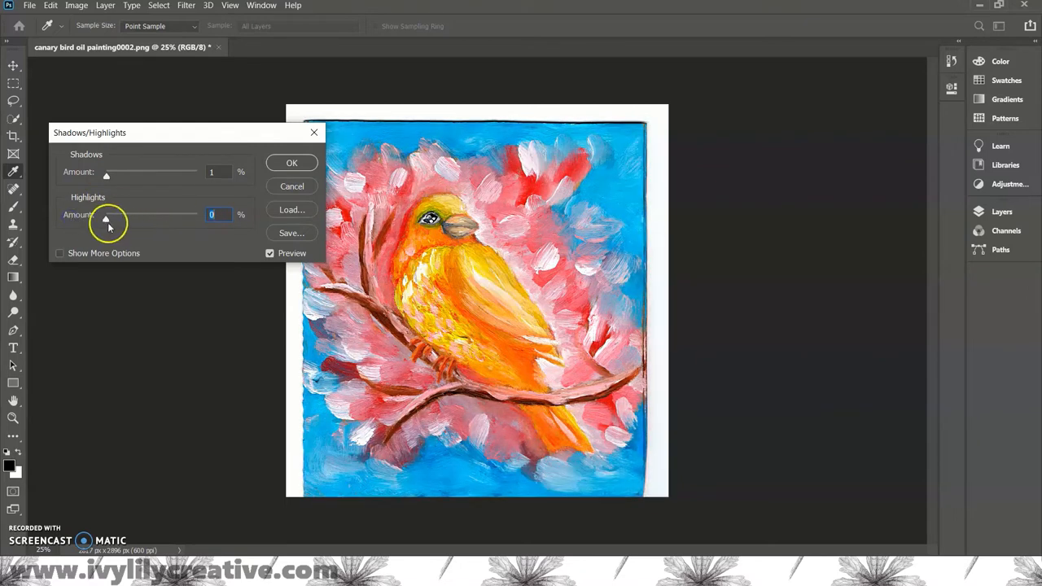
left_click(270, 253)
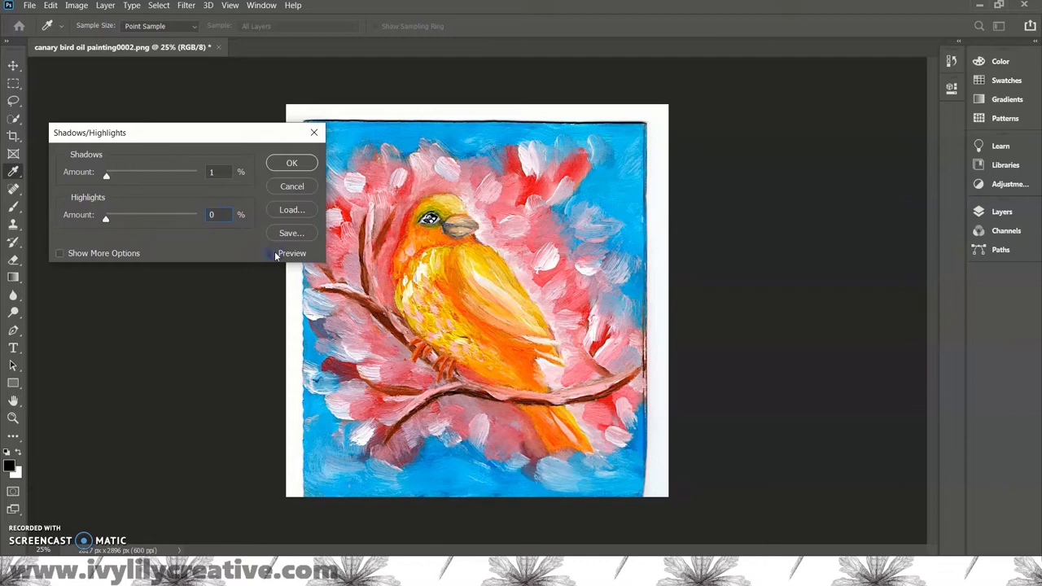
left_click(270, 253)
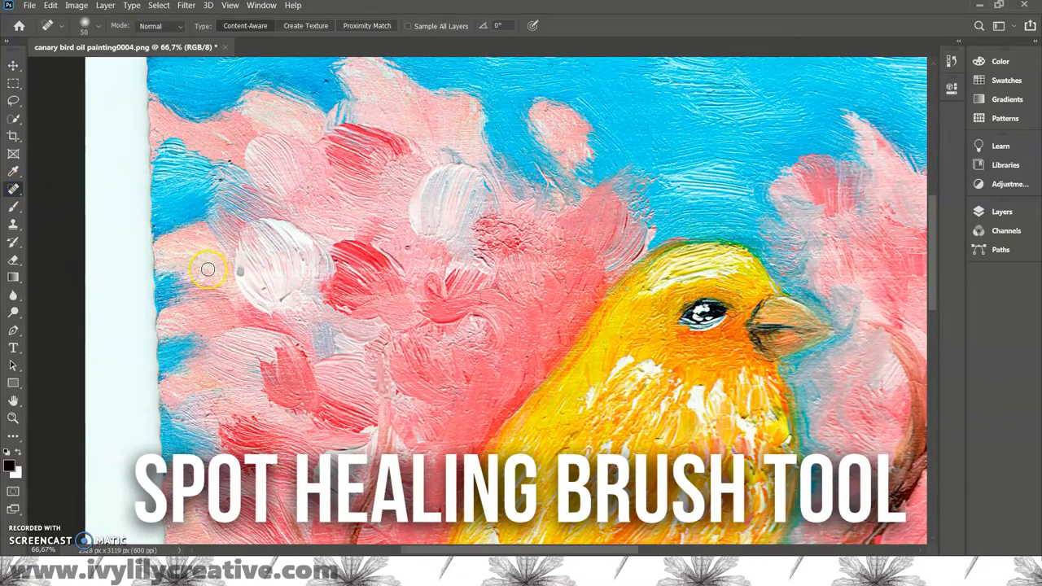
Shrink the Spot Healing Brush to about 35 px and heal the speck in the white blossom.
left_click(99, 26)
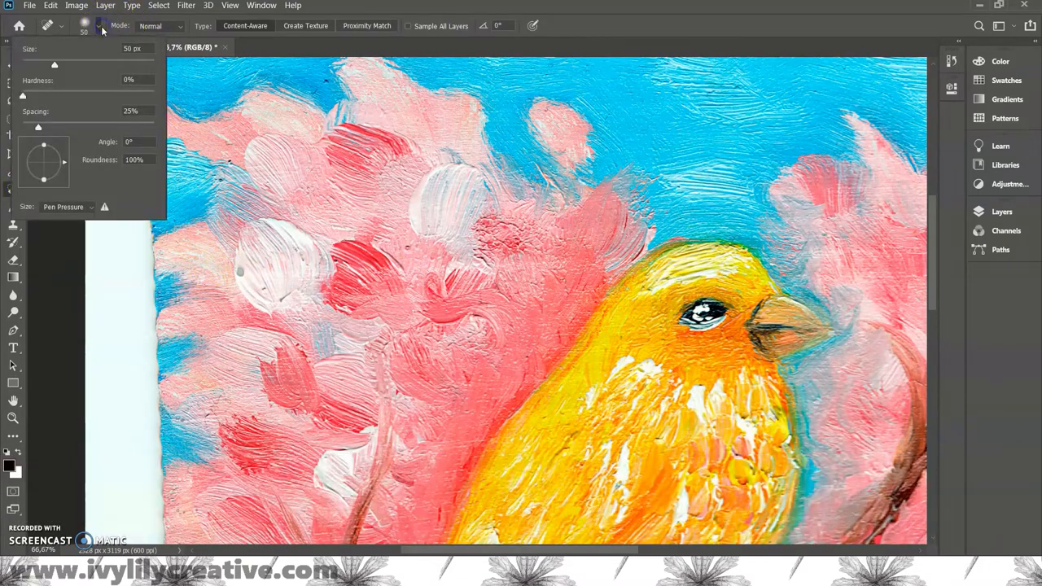
left_click_drag(55, 64, 48, 66)
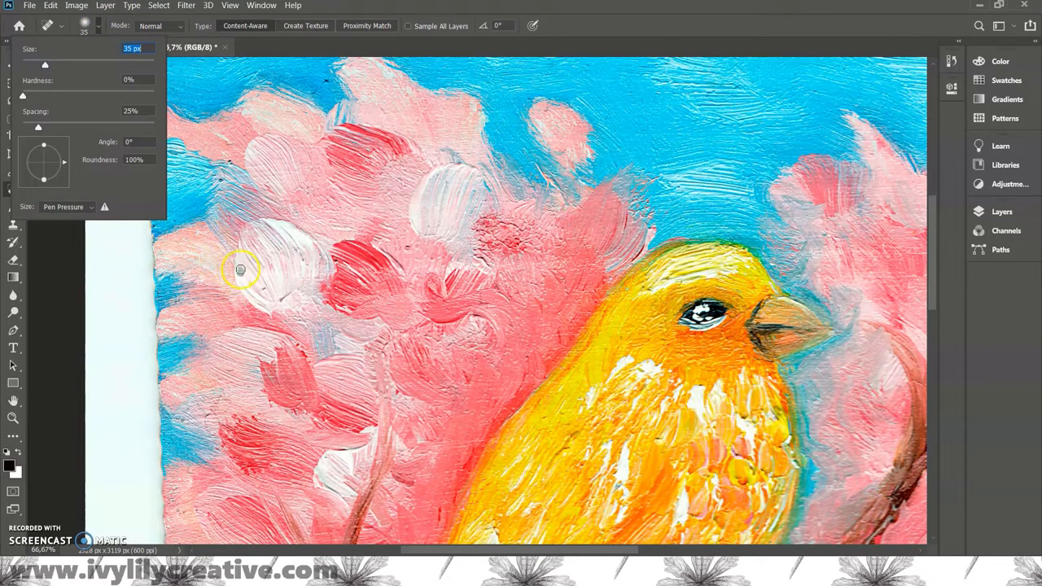
left_click_drag(45, 65, 50, 66)
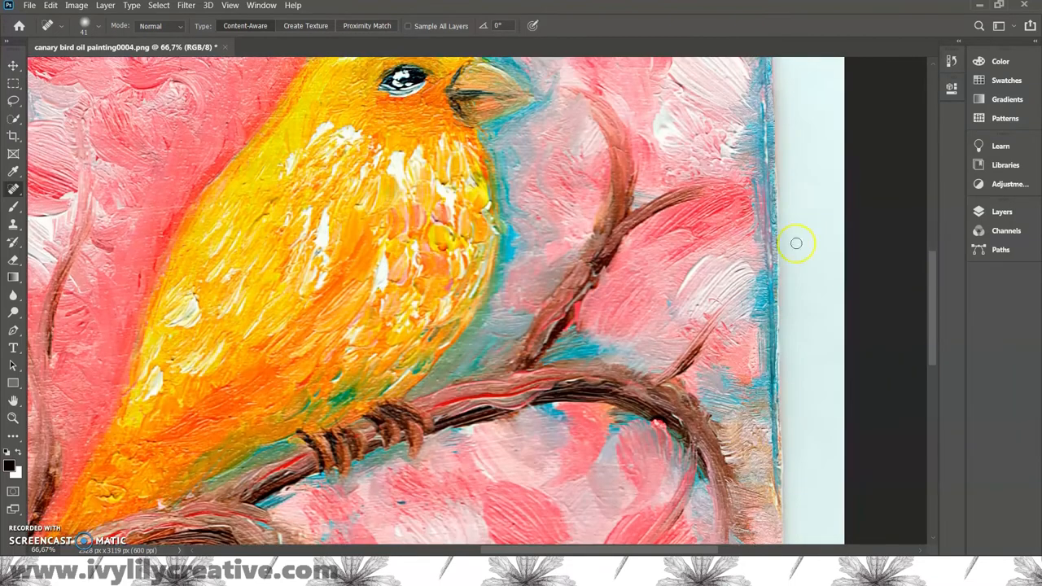
scroll("down", 3)
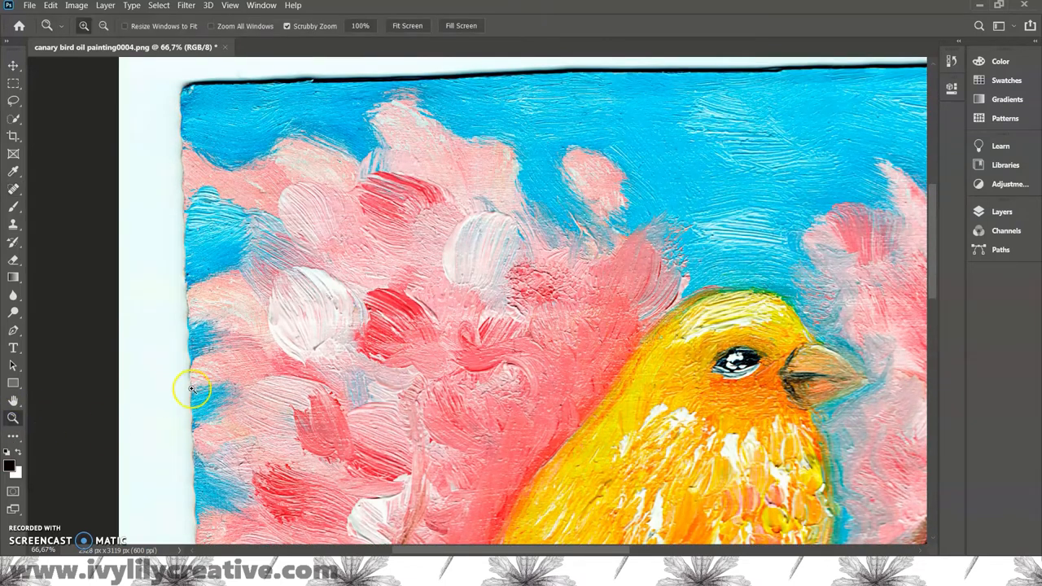
Rotate the crop frame about 2° to level the painting and commit the crop.
left_click(191, 389)
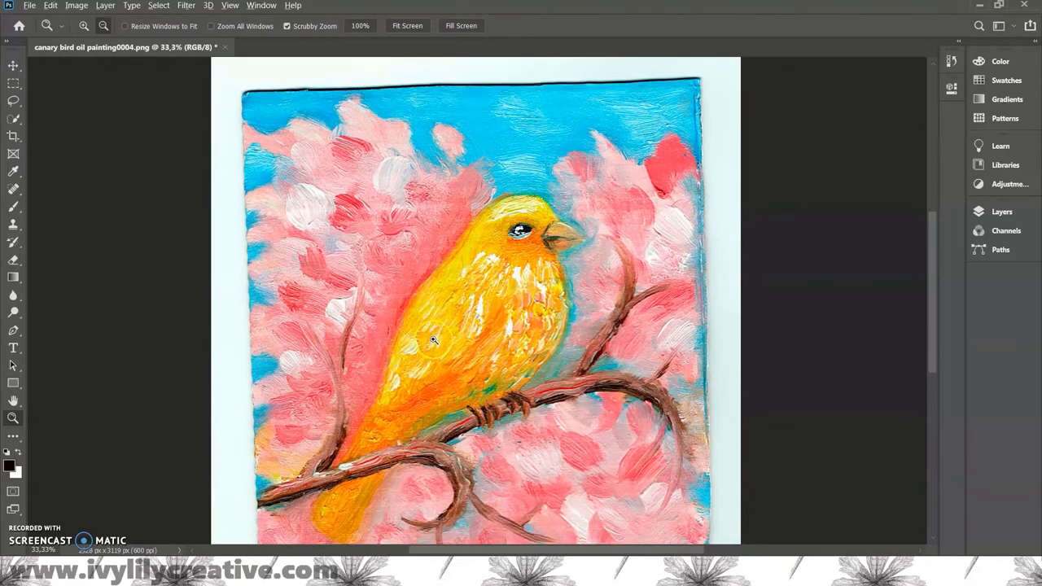
left_click(13, 136)
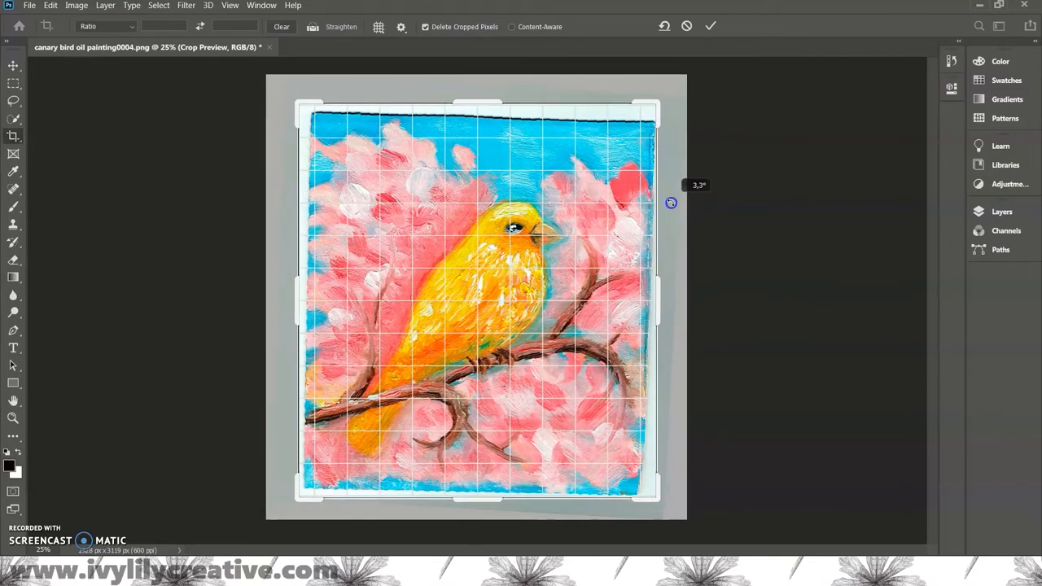
left_click_drag(670, 202, 670, 197)
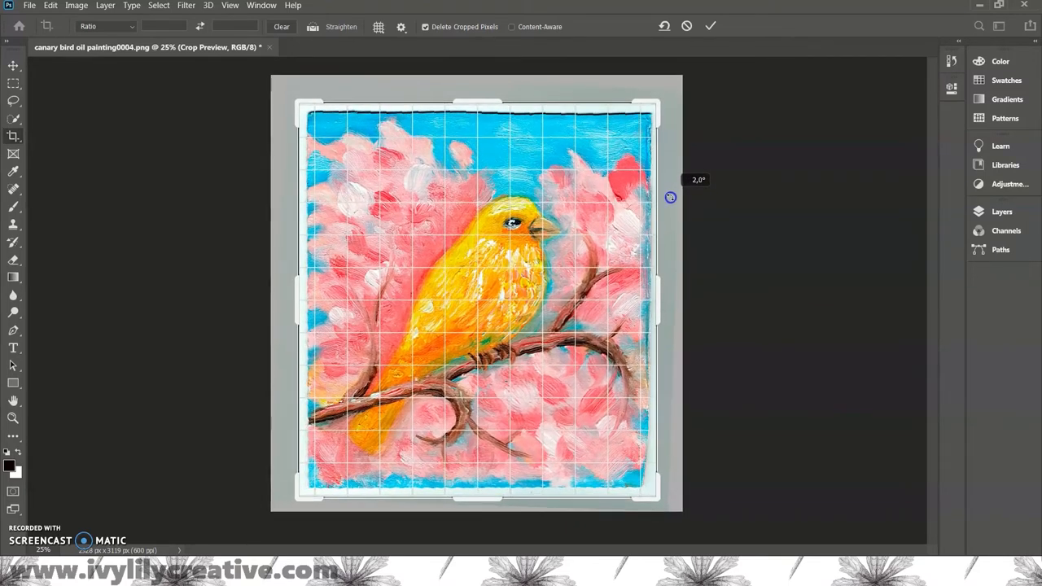
left_click_drag(670, 197, 670, 195)
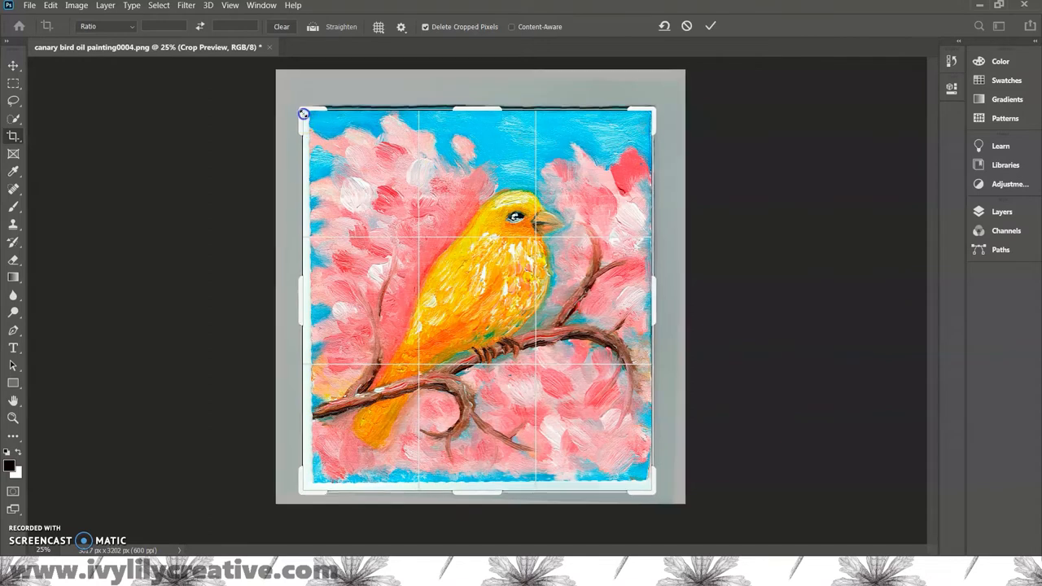
key("ctrl+z")
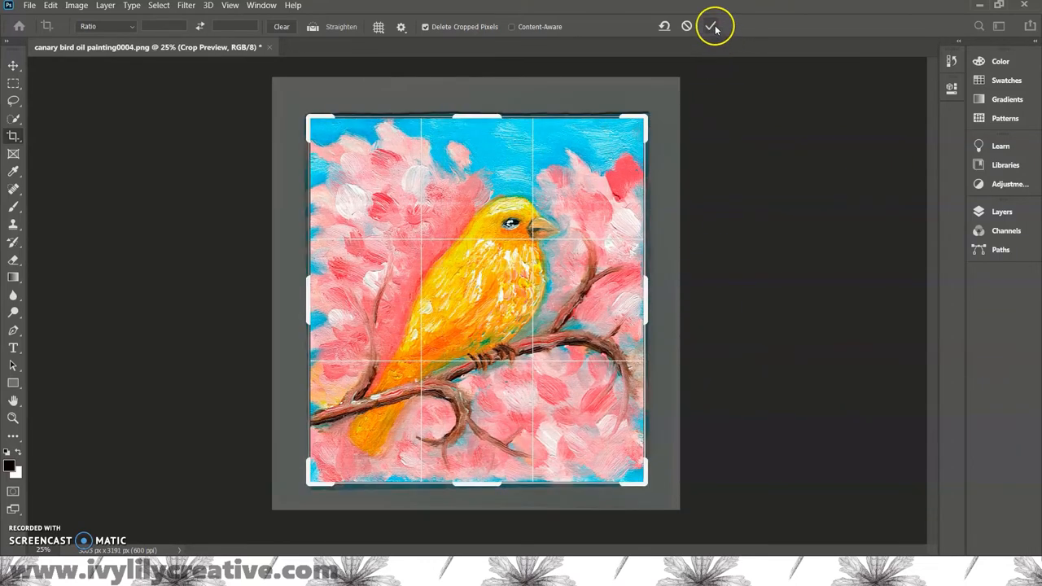
left_click(711, 25)
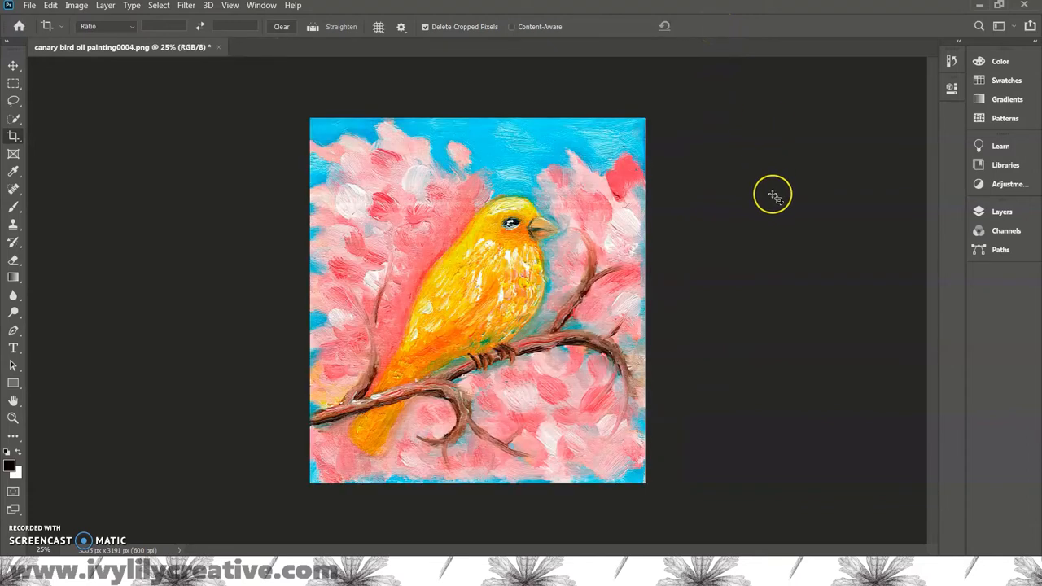
mouse_move(747, 265)
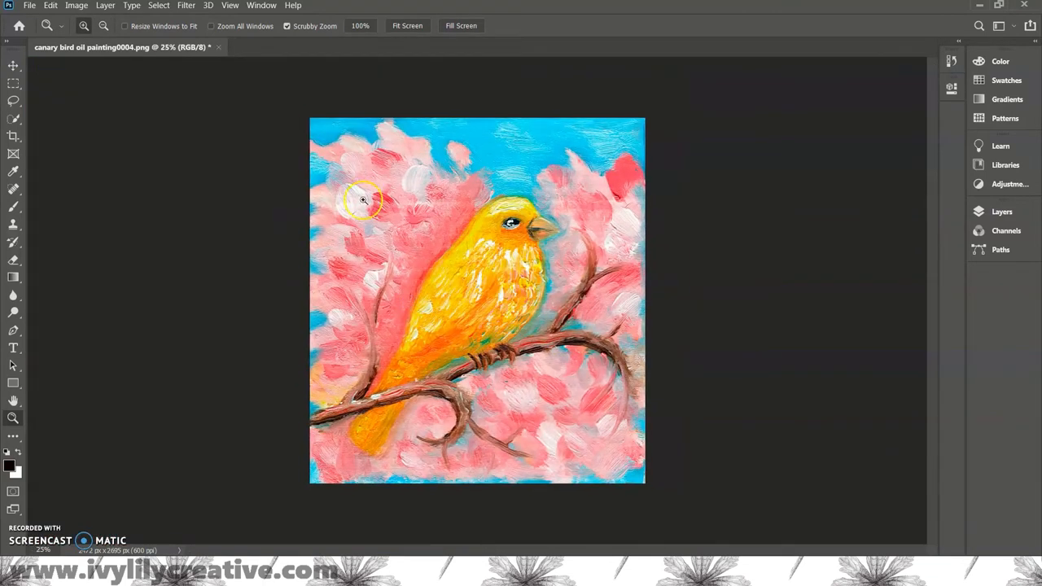
Crop again, pulling a corner inward to trim the painting's remaining edge.
left_click(13, 136)
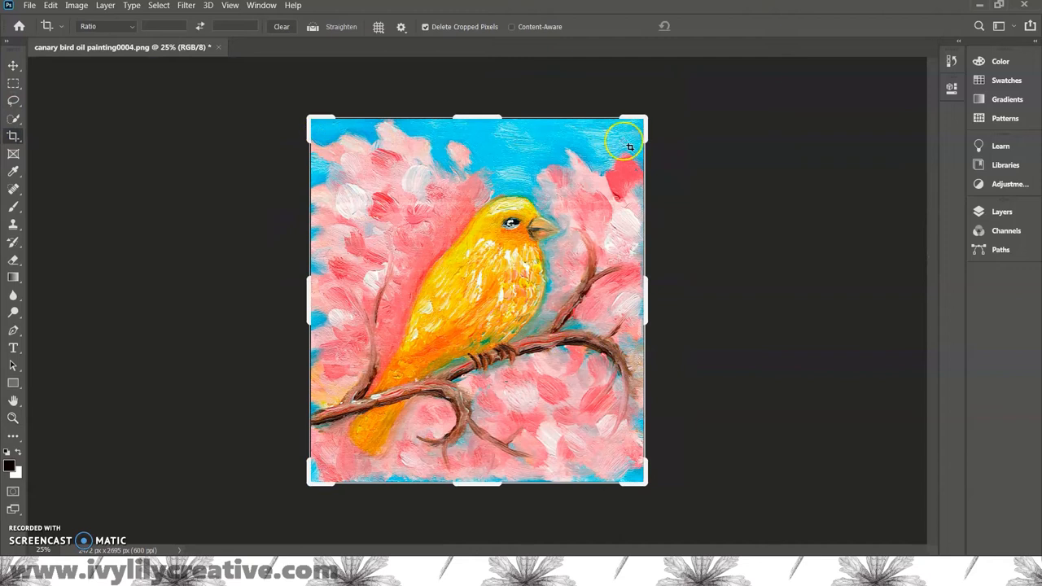
left_click_drag(626, 140, 646, 122)
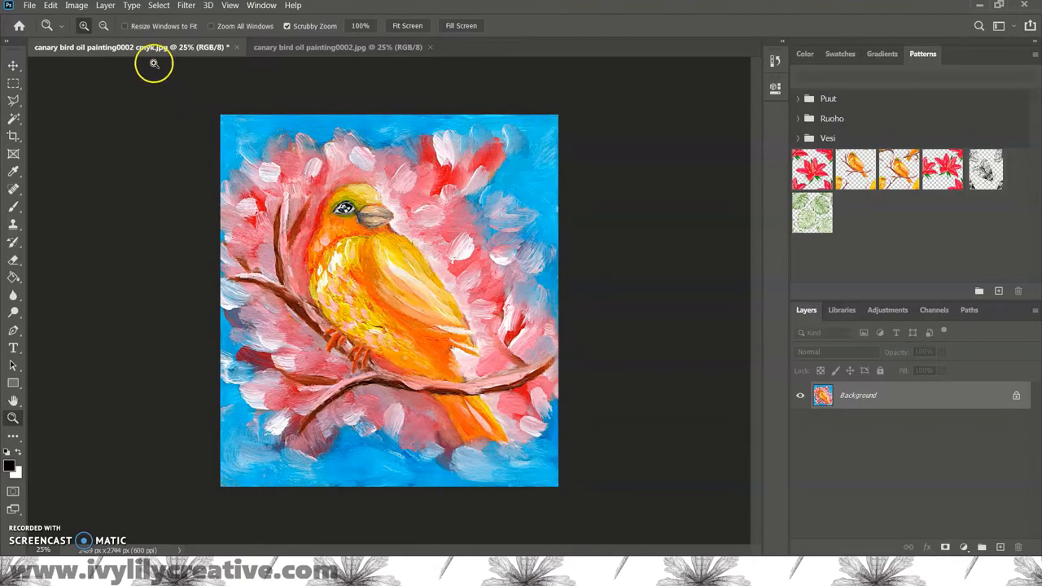
Convert the canary painting copy to CMYK Color, accepting the profile warning.
left_click(75, 6)
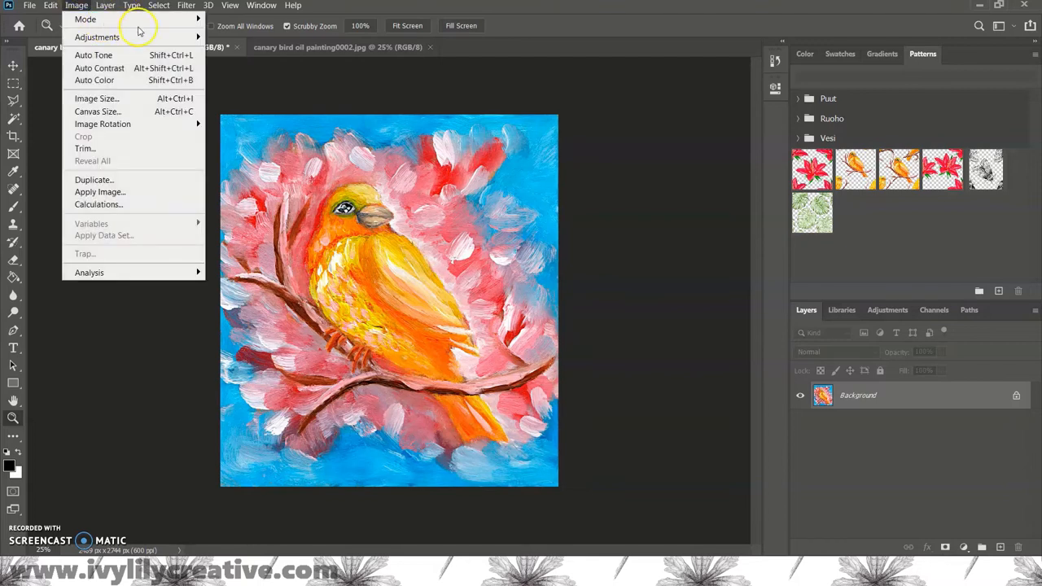
left_click(85, 19)
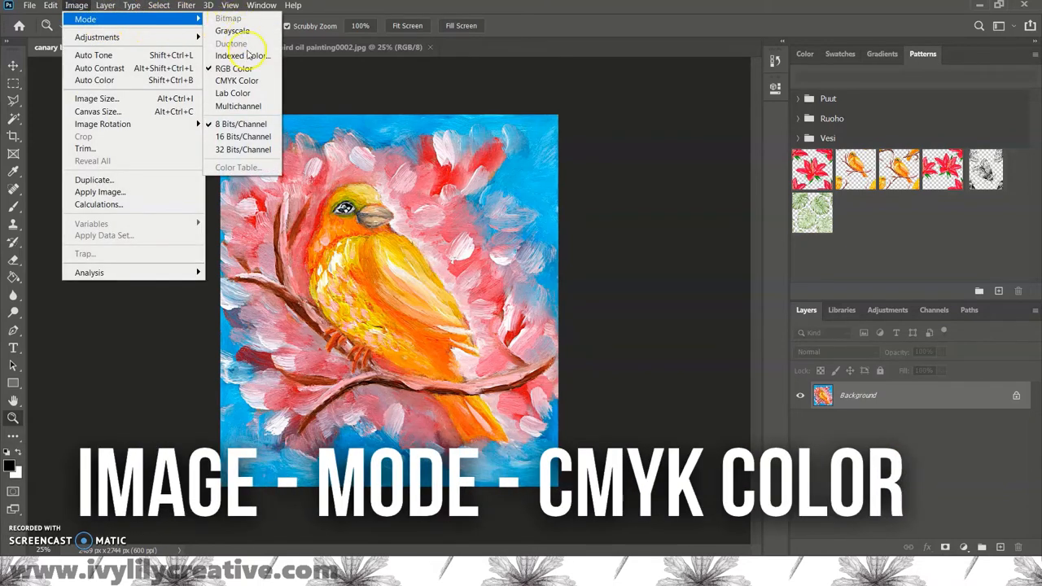
left_click(237, 80)
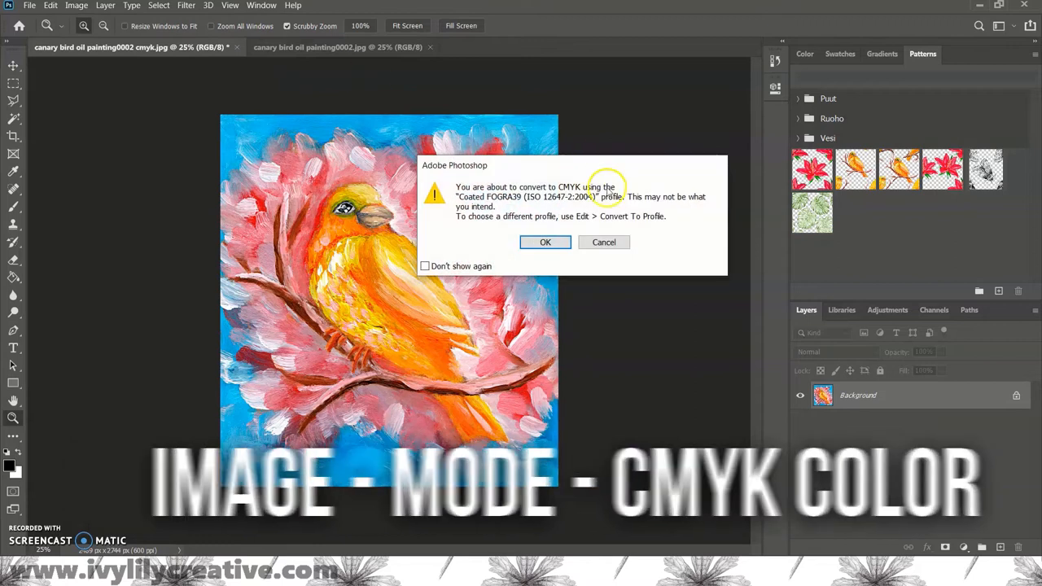
left_click(545, 242)
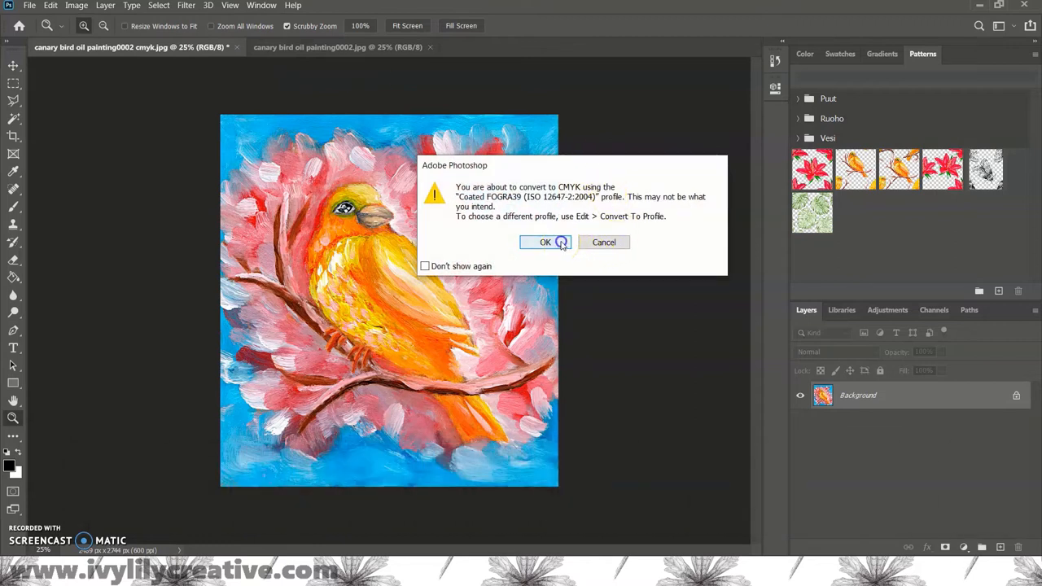
left_click(546, 242)
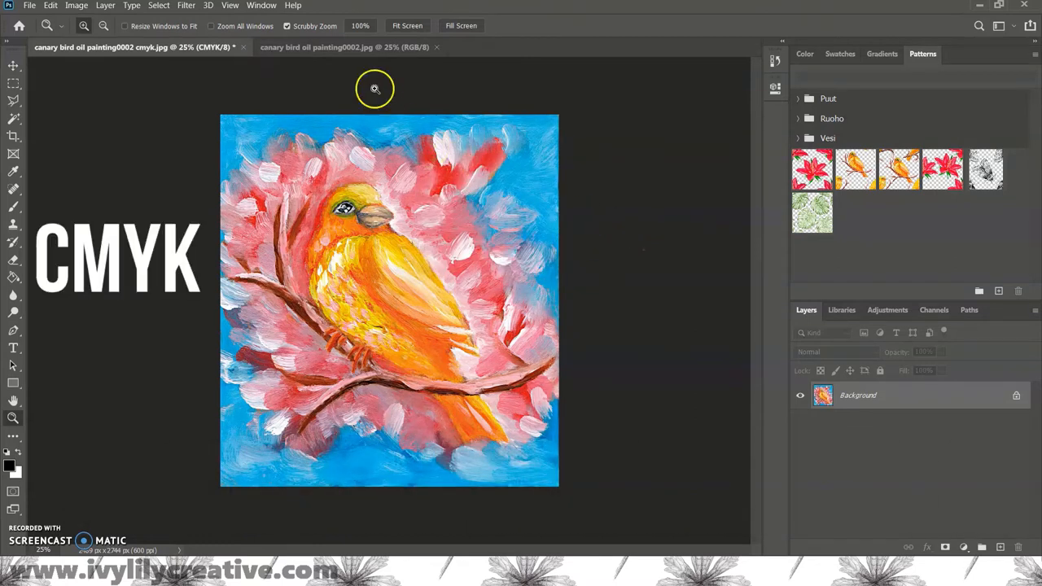
Compare the CMYK copy against the RGB original by alternating between the two documents.
left_click(344, 46)
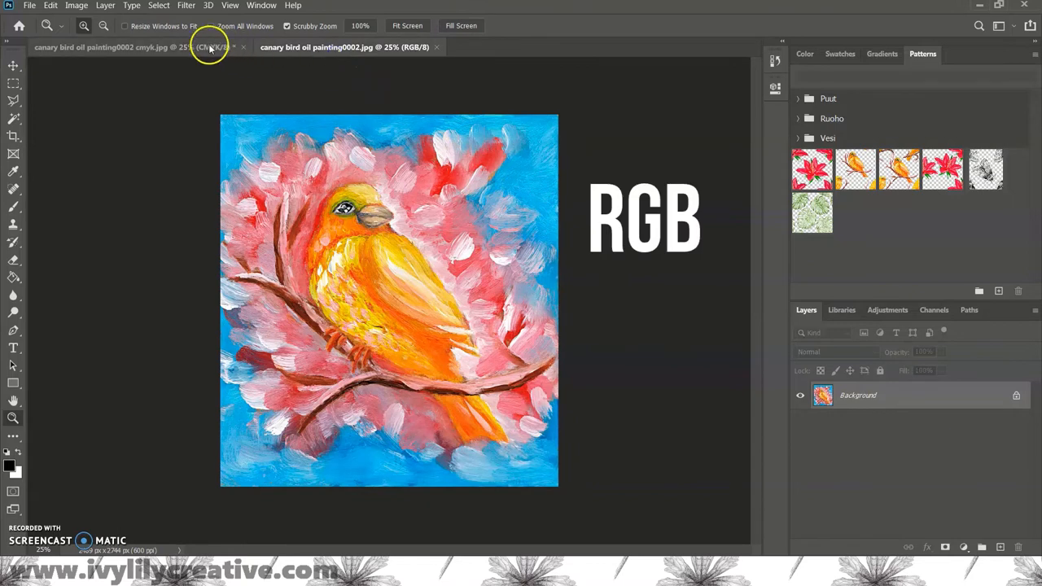
left_click(342, 47)
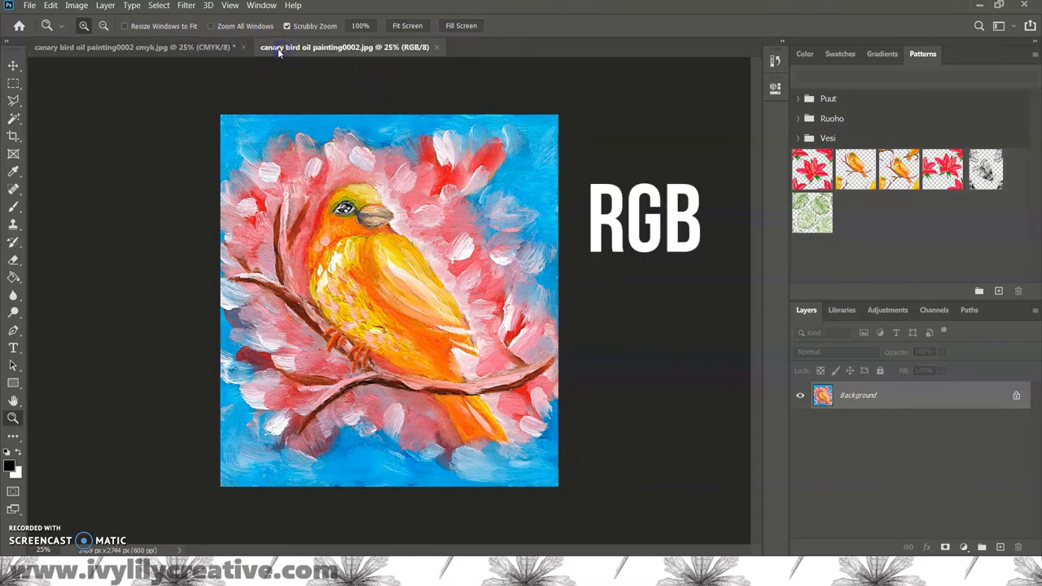
left_click(131, 46)
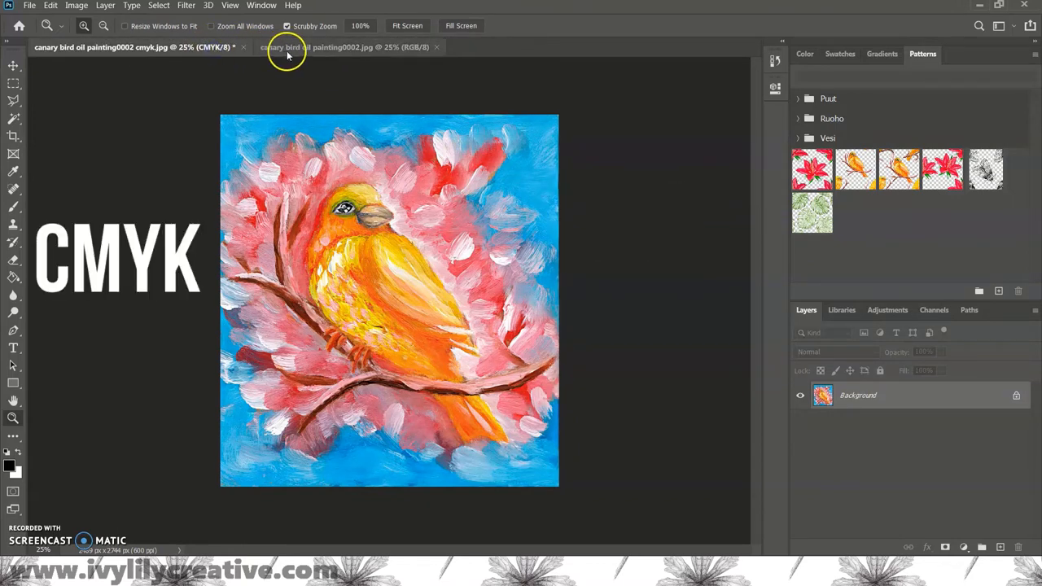
left_click(130, 46)
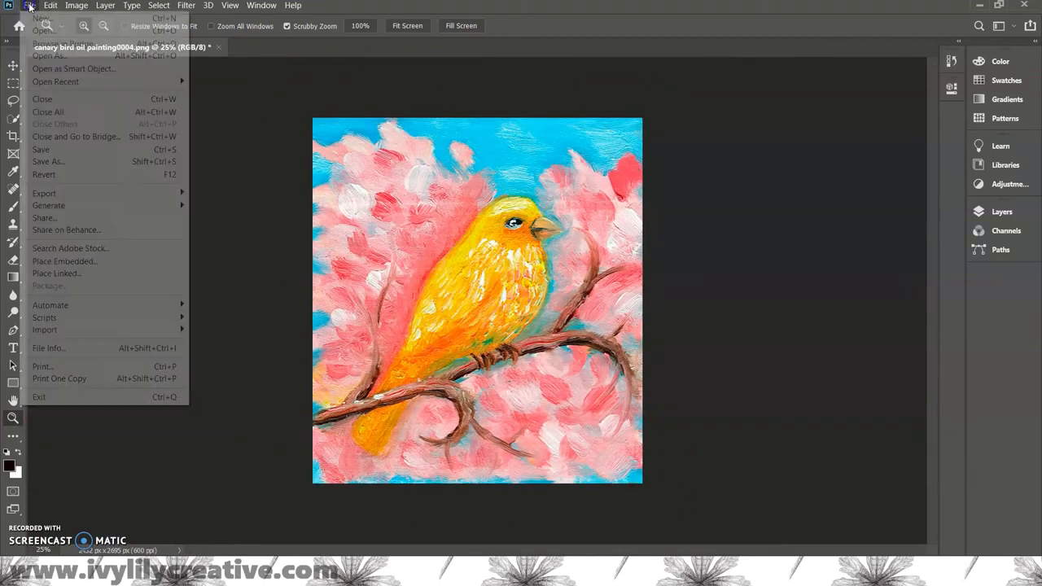
mouse_move(48, 161)
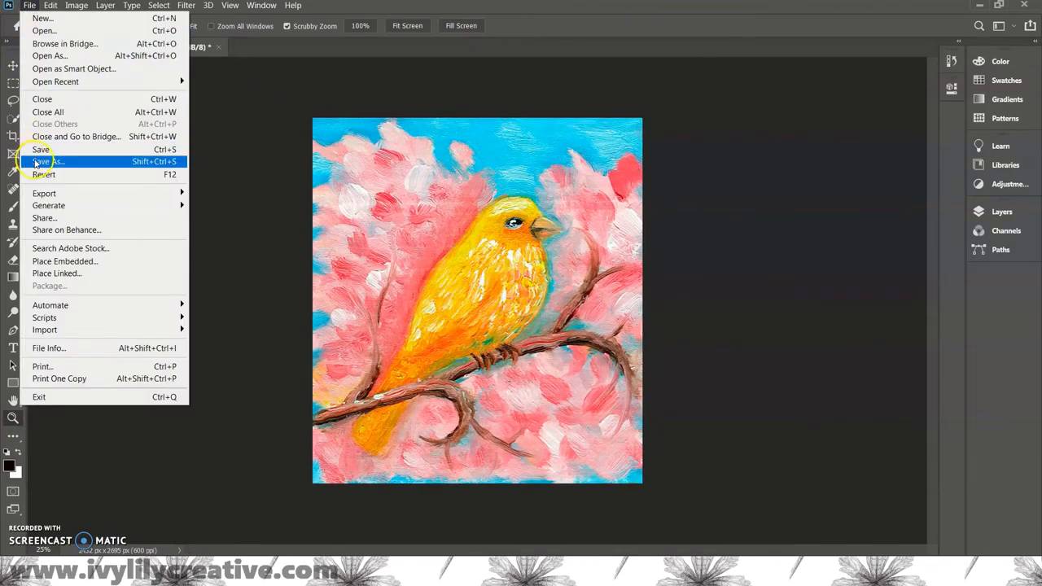
Save the painting as canary bird oil painting0004 in Photoshop PSD format.
left_click(46, 161)
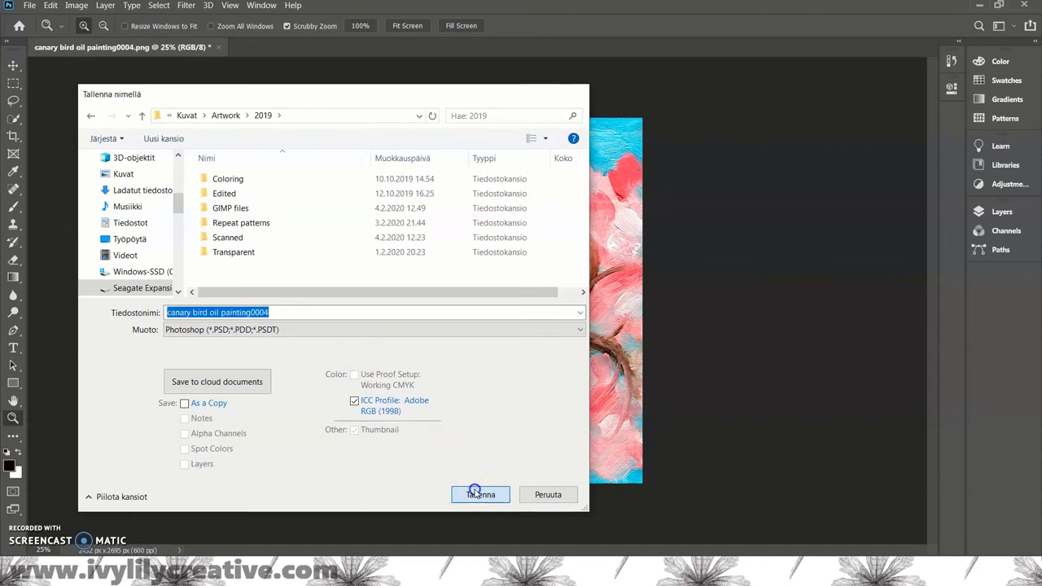
left_click(29, 6)
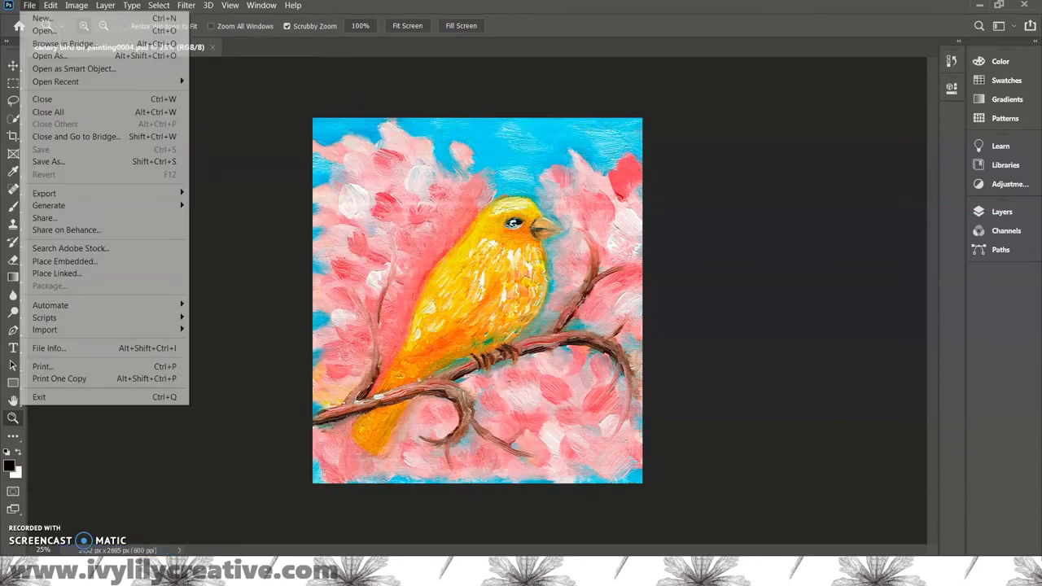
Save a JPEG copy of canary bird oil painting0004 at quality 8.
left_click(48, 161)
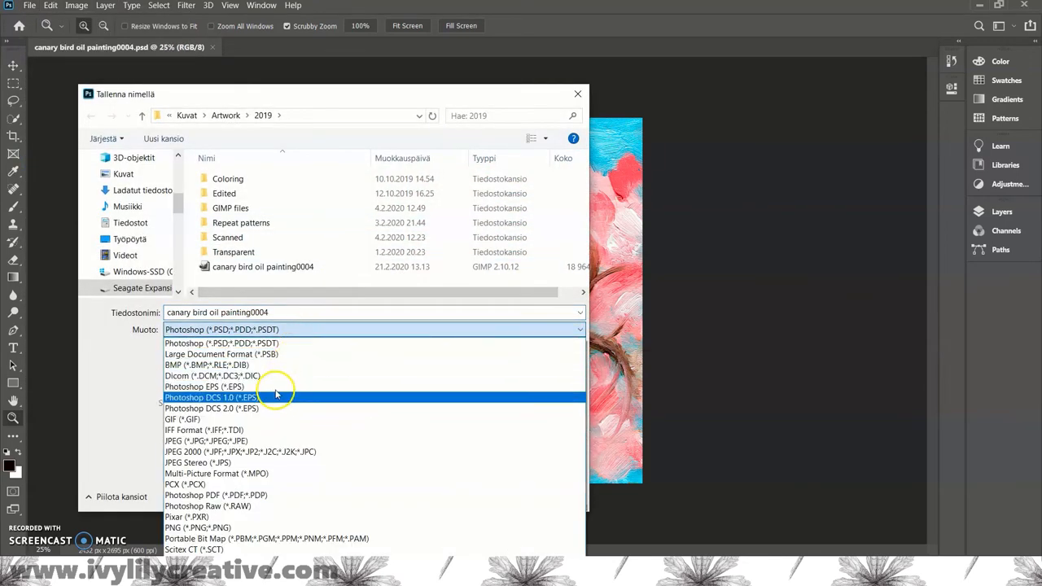
left_click(205, 441)
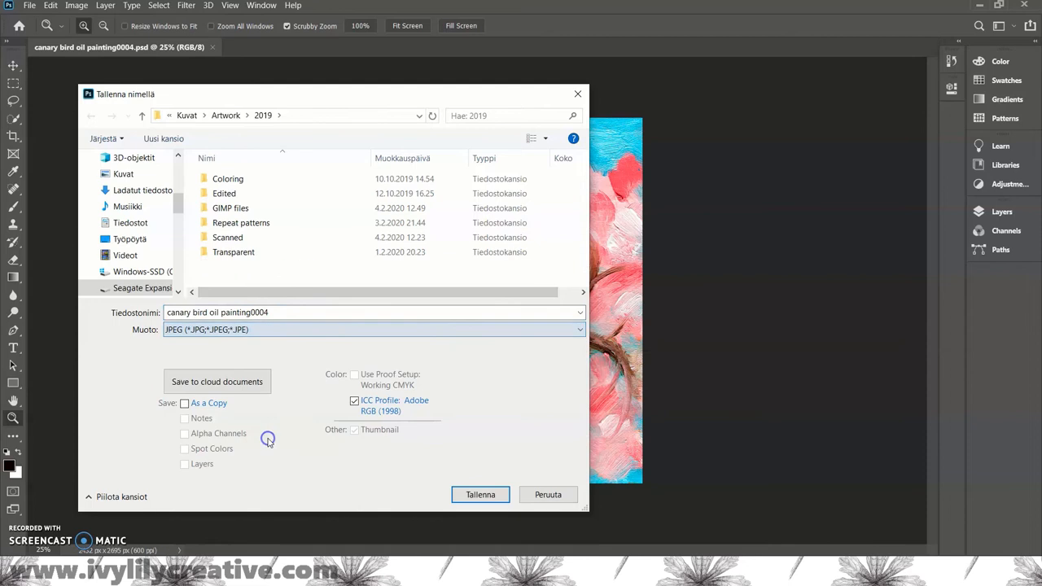
left_click(480, 494)
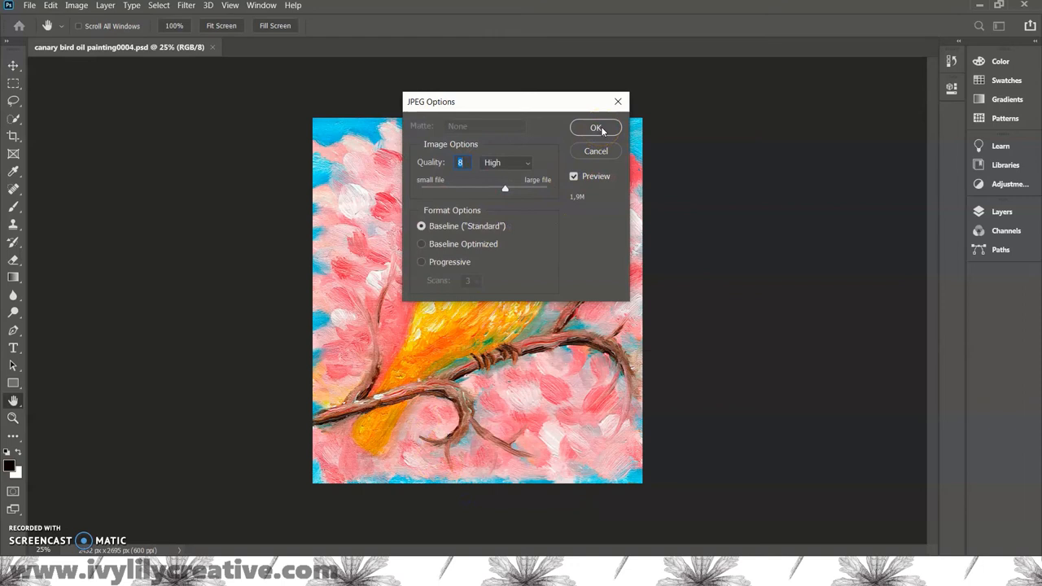
left_click(596, 128)
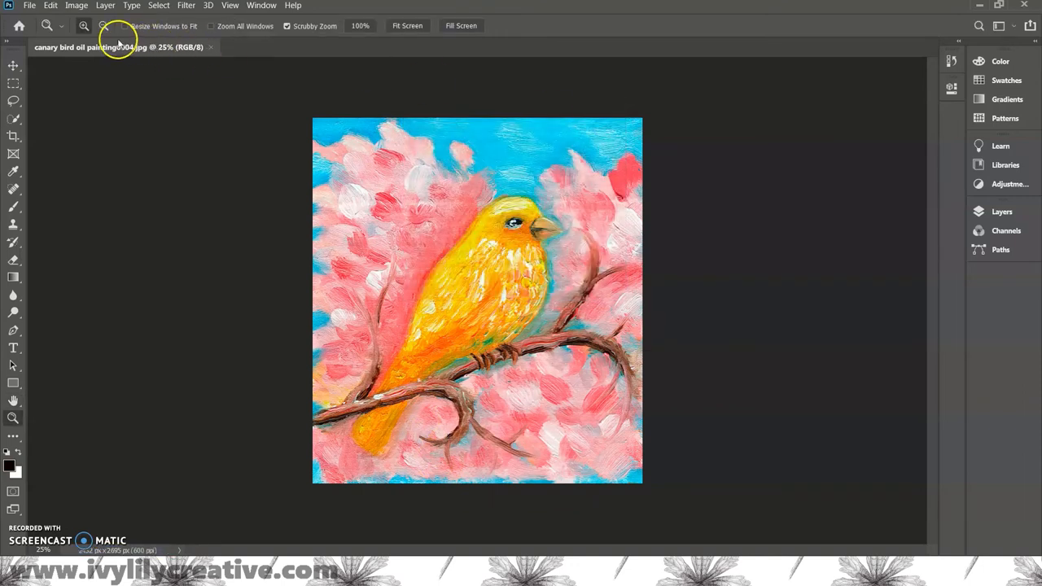